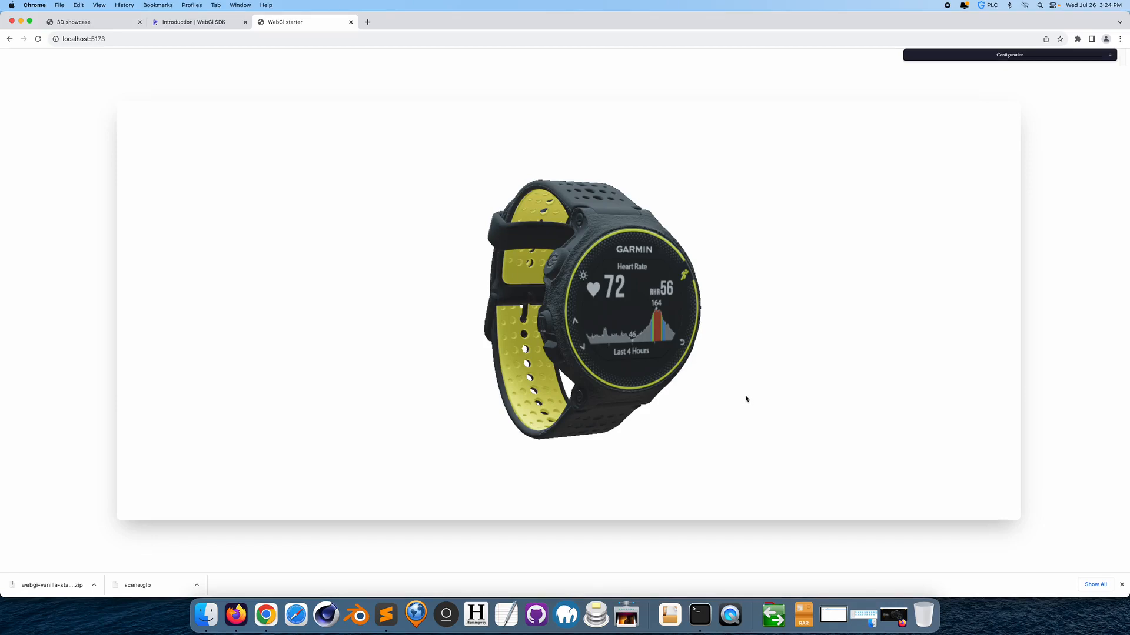
{"action": "mouse_move", "coordinate": [723, 376]}
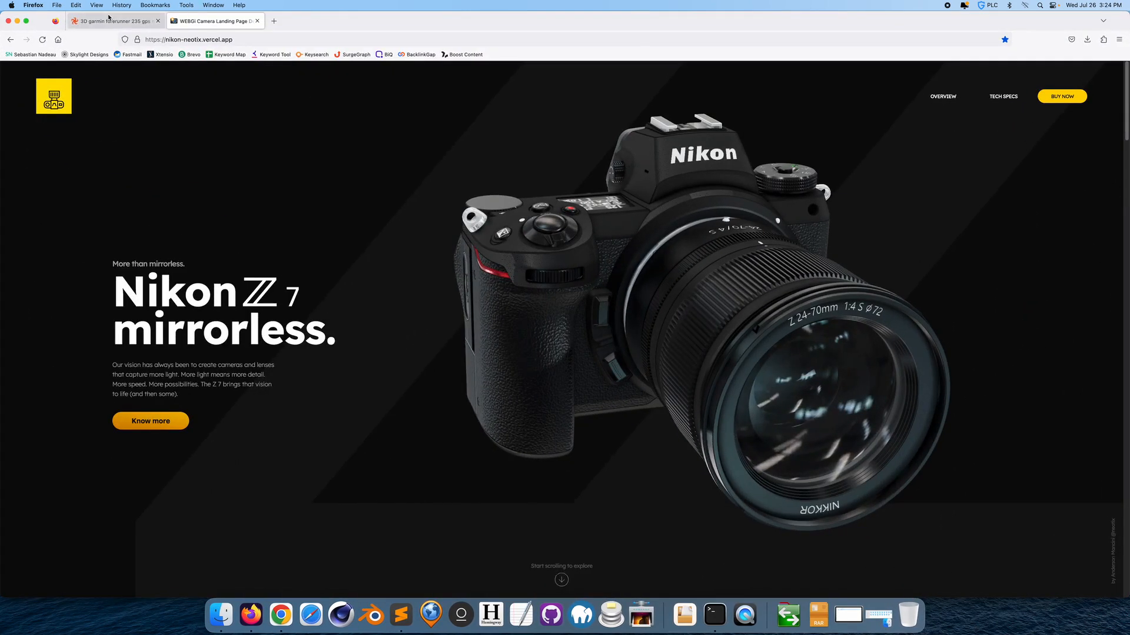
Switch to the TurboSquid Garmin Forerunner 235 model page and view its preview thumbnails.
{"action": "left_click", "coordinate": [112, 20]}
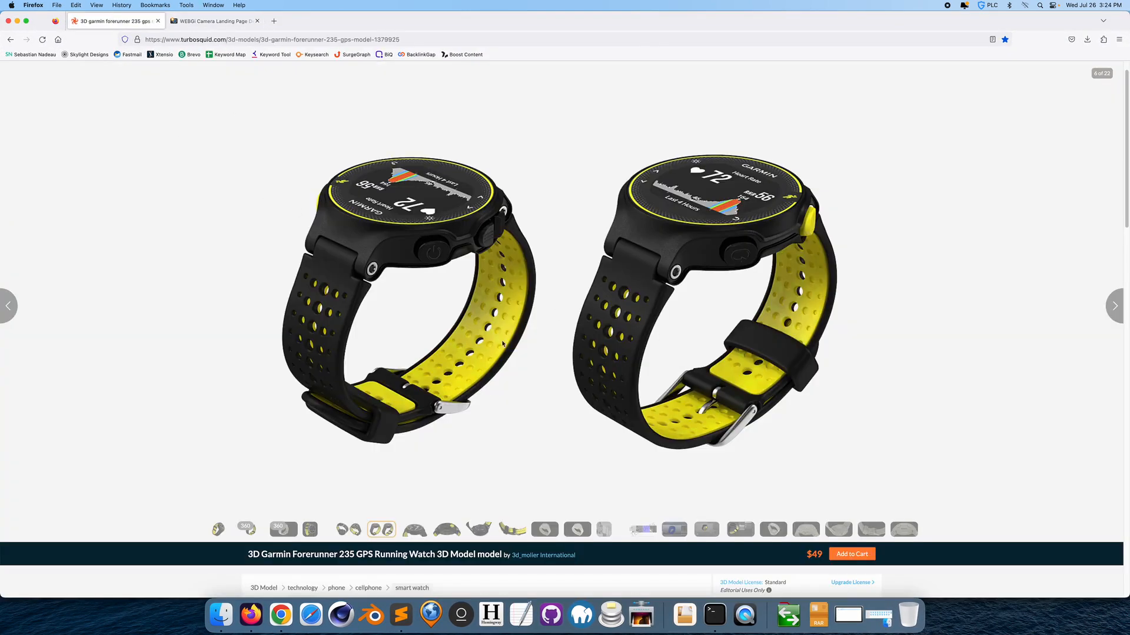
{"action": "mouse_move", "coordinate": [307, 522]}
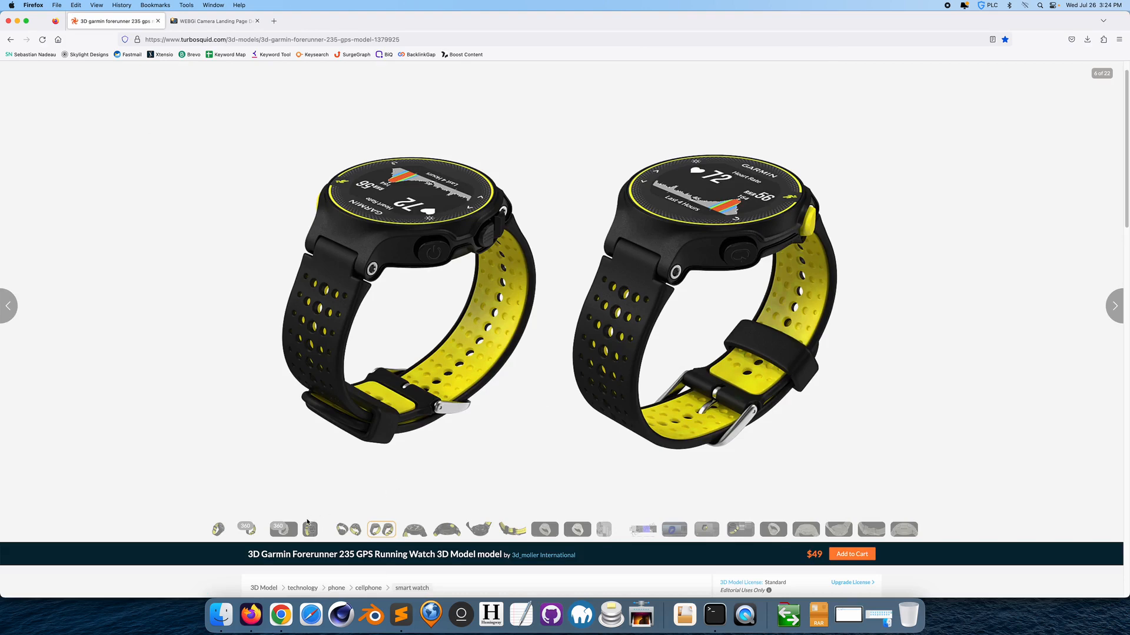
{"action": "left_click", "coordinate": [217, 529]}
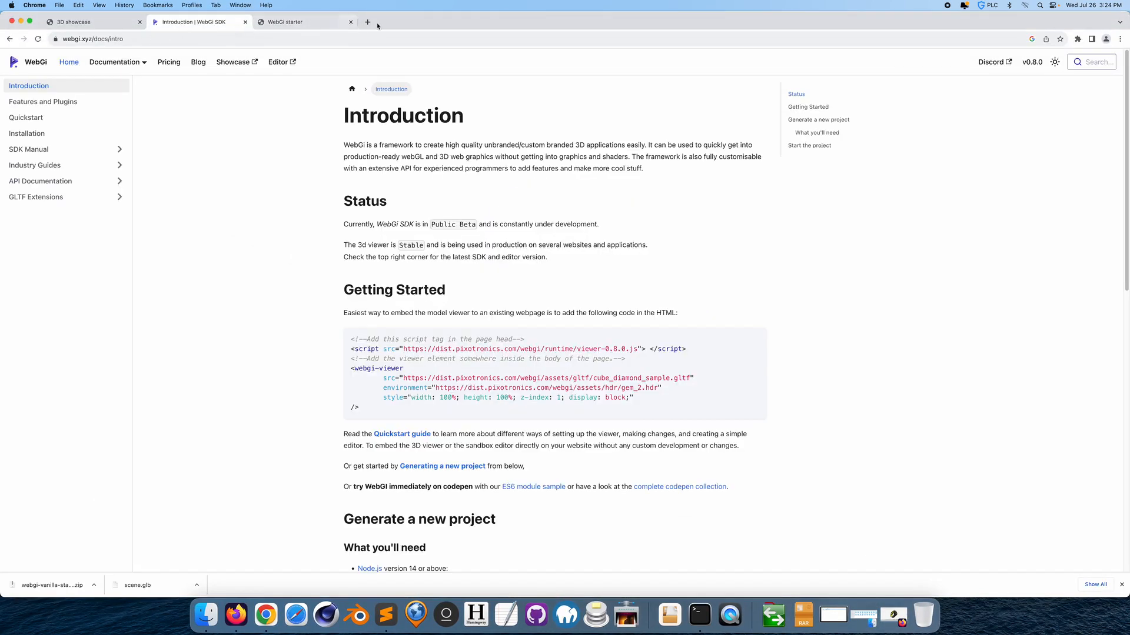
Search Google for 'pixotronics' in a new tab and go to the Pixotronics home page.
{"action": "left_click", "coordinate": [367, 22]}
{"action": "type", "text": "pixotro"}
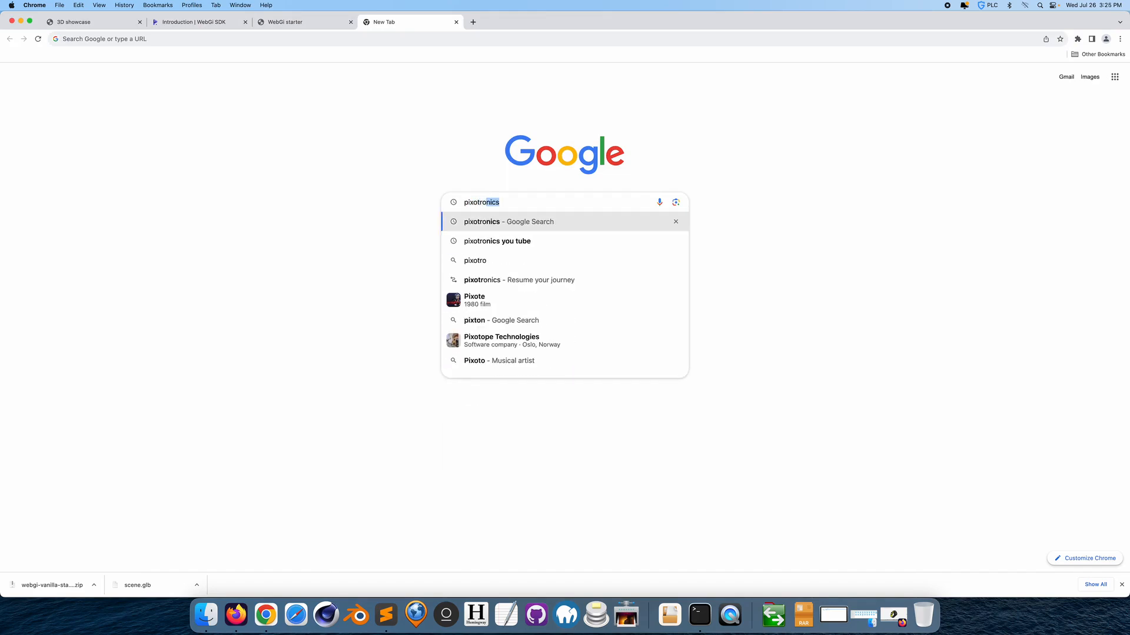
{"action": "left_click", "coordinate": [508, 221]}
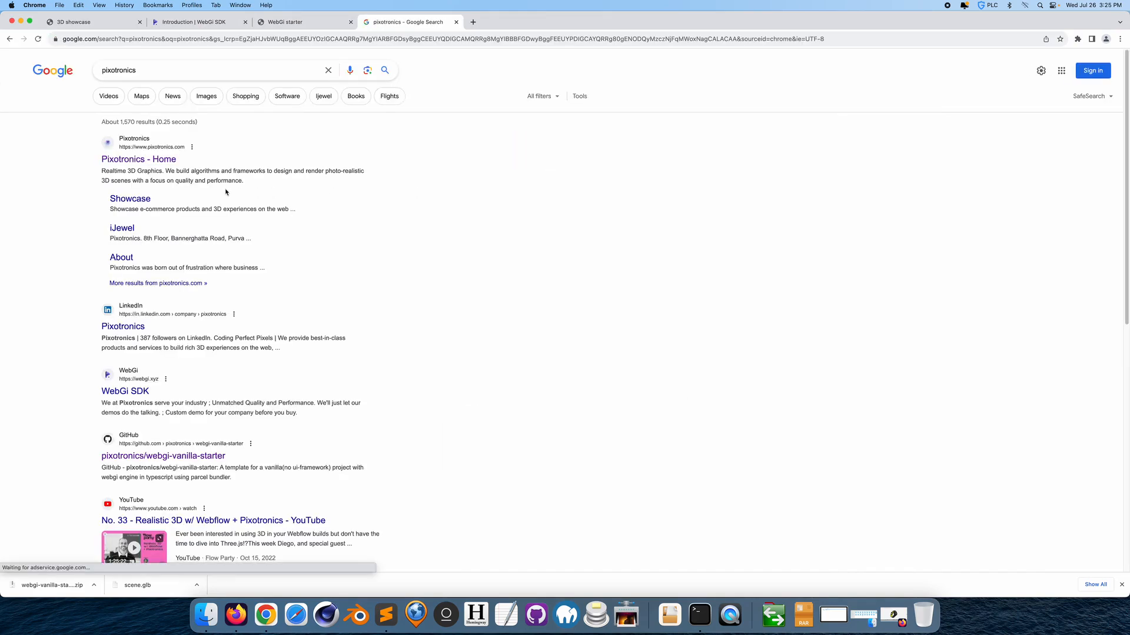
{"action": "left_click", "coordinate": [138, 159]}
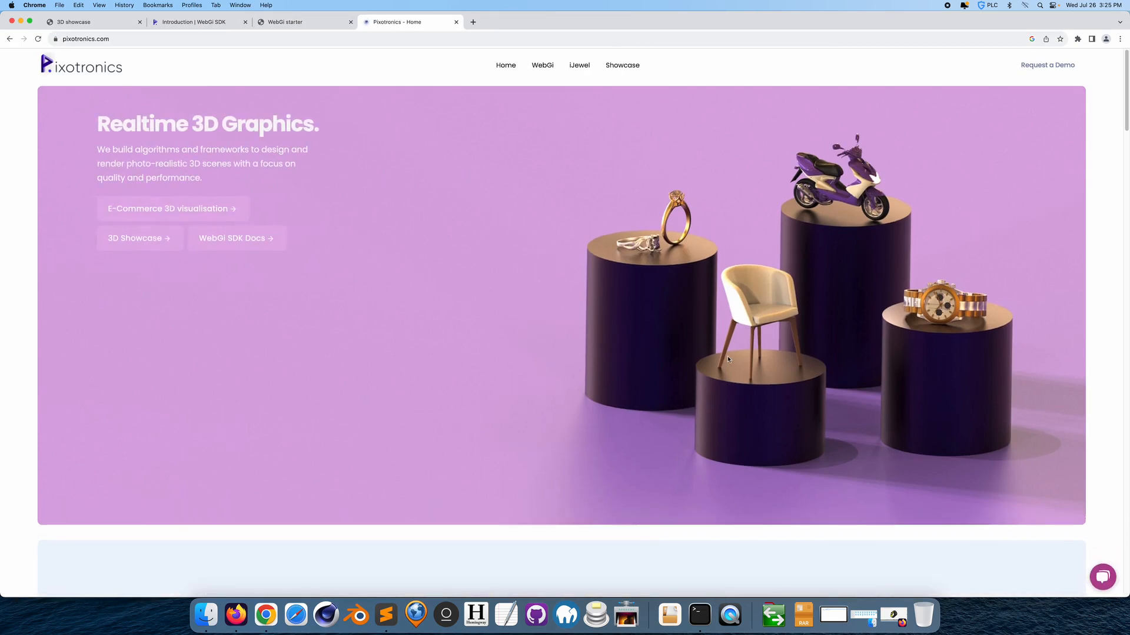
{"action": "mouse_move", "coordinate": [711, 332]}
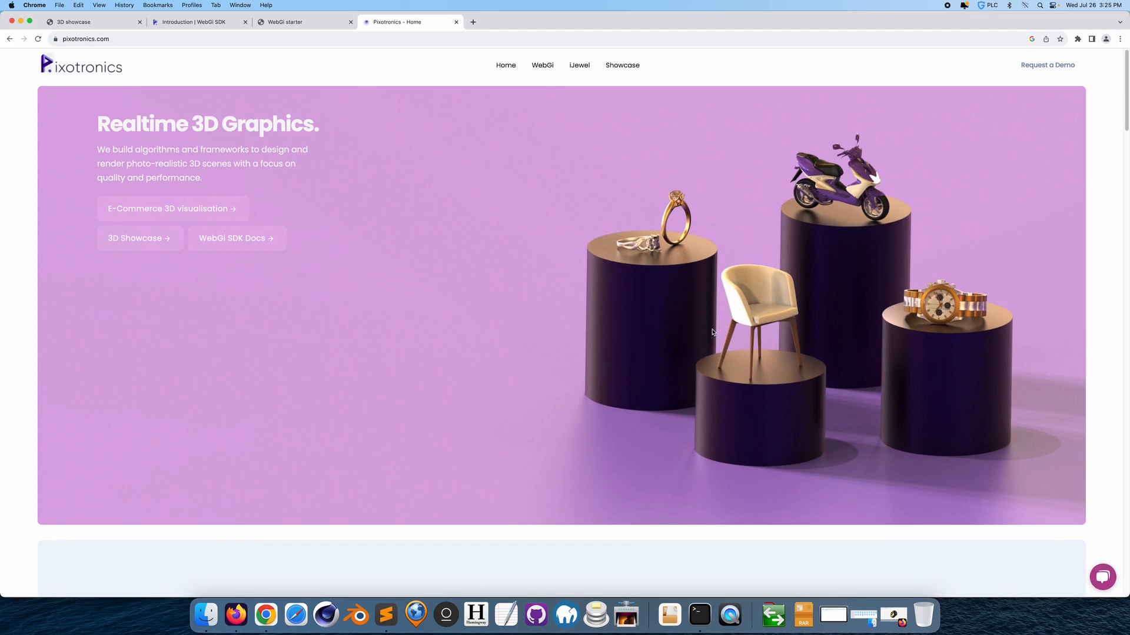
{"action": "mouse_move", "coordinate": [717, 326]}
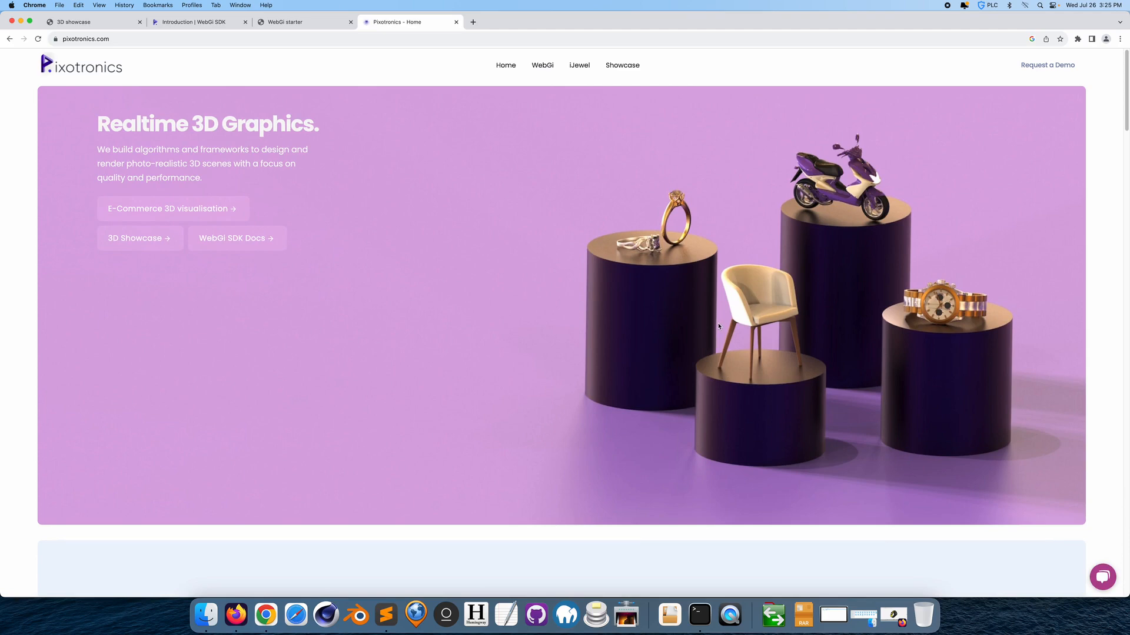
{"action": "mouse_move", "coordinate": [708, 318]}
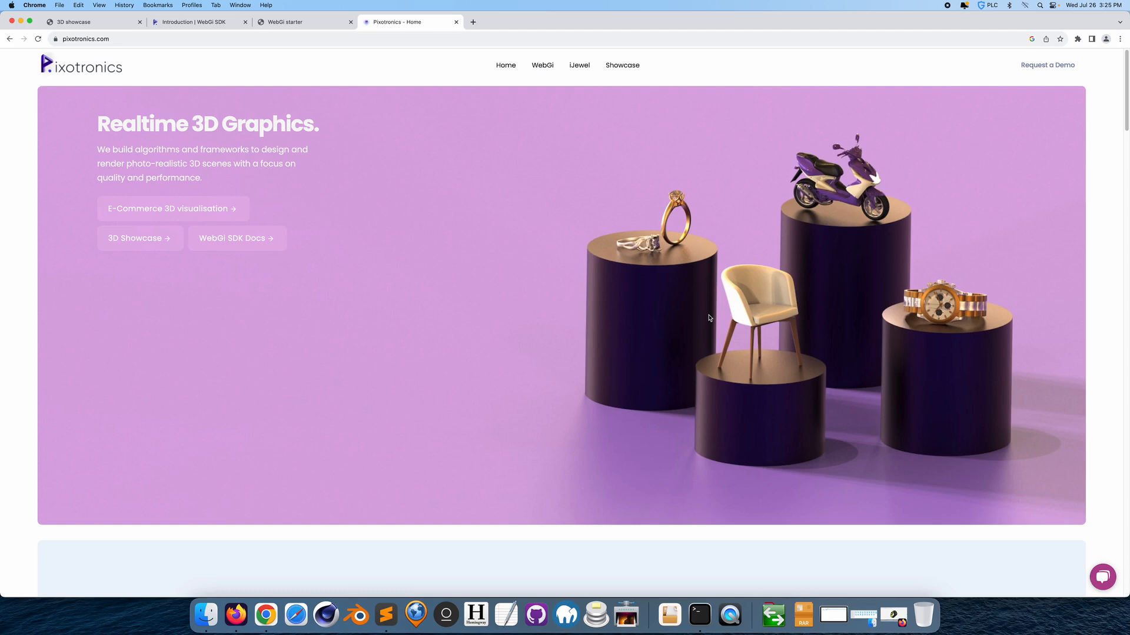
{"action": "mouse_move", "coordinate": [702, 307]}
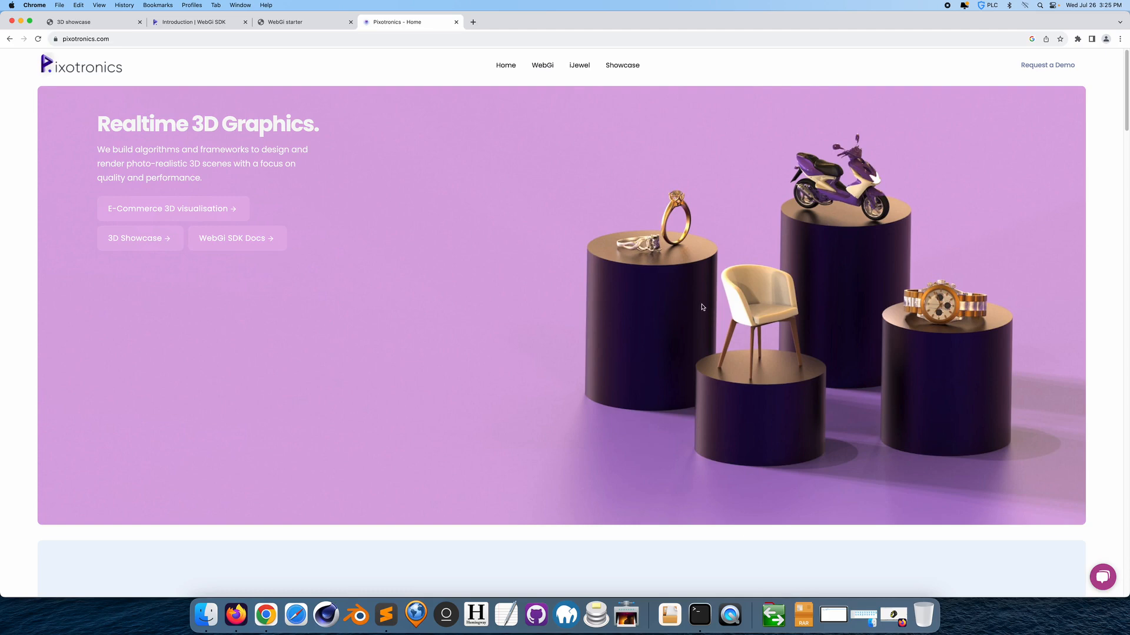
{"action": "mouse_move", "coordinate": [726, 290]}
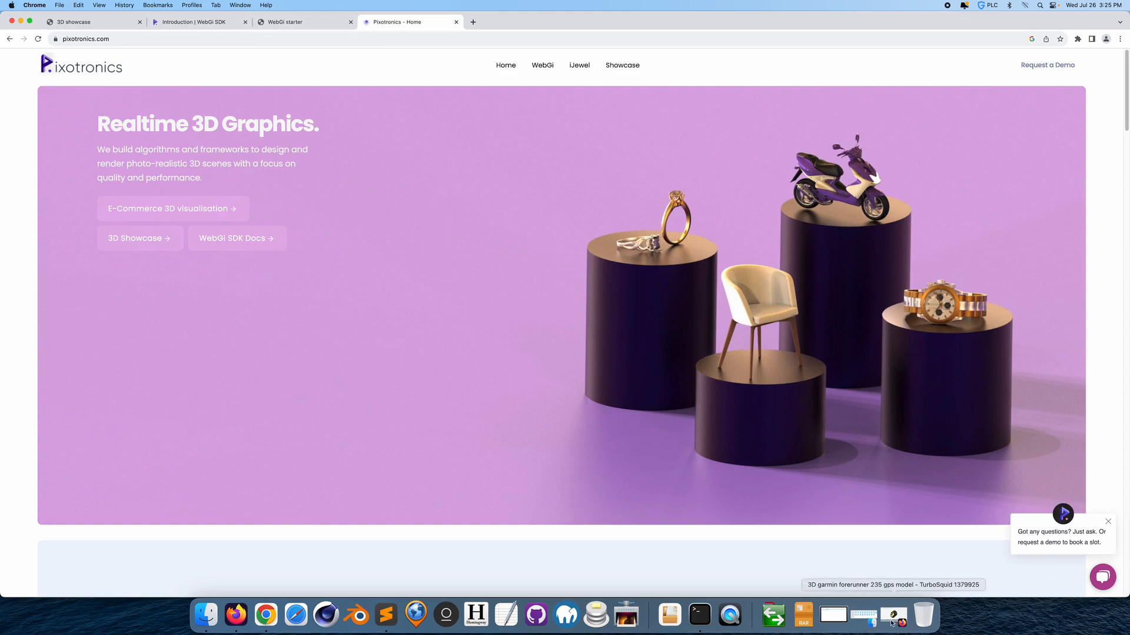
Scroll through the Nikon Z7 WebGi landing page's feature, durability and 3D gallery sections.
{"action": "left_click", "coordinate": [249, 614]}
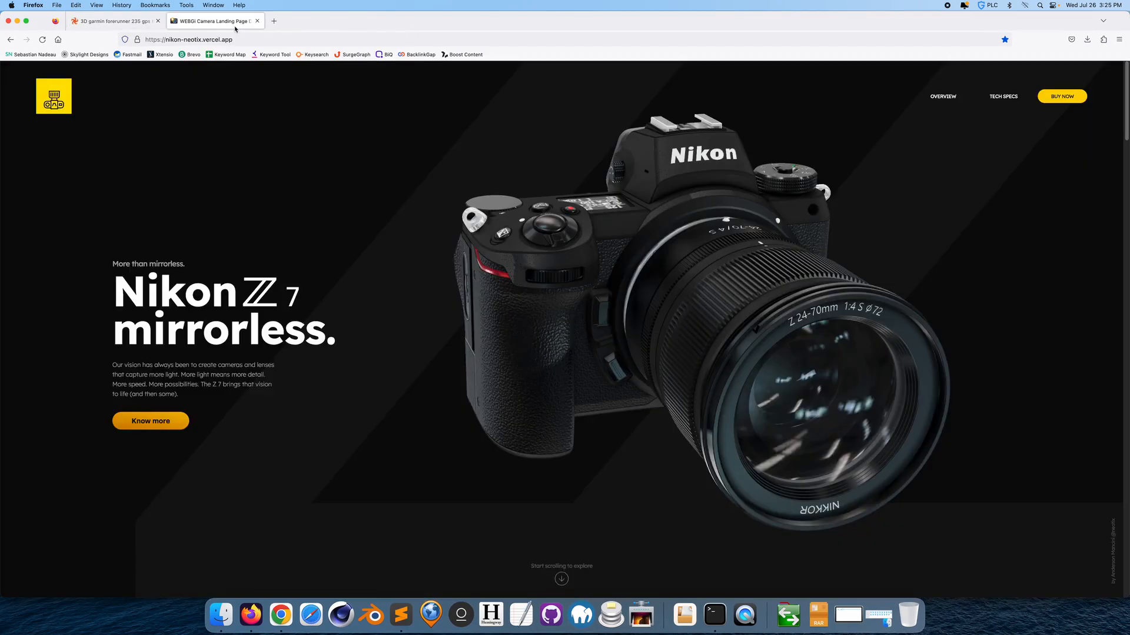
{"action": "mouse_move", "coordinate": [736, 269]}
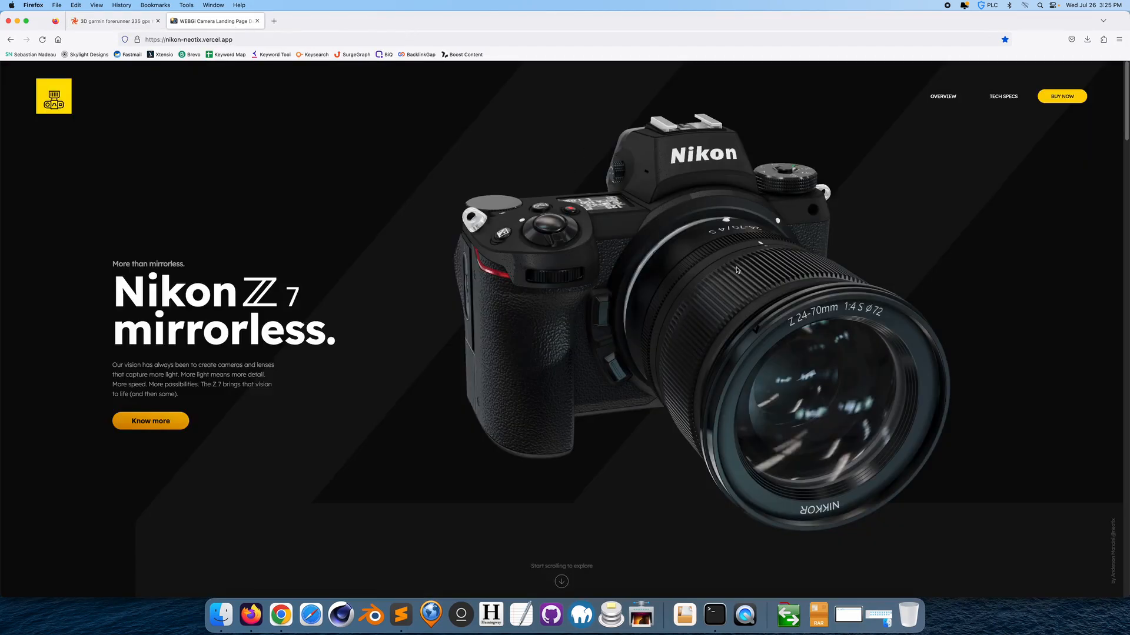
{"action": "mouse_move", "coordinate": [701, 380]}
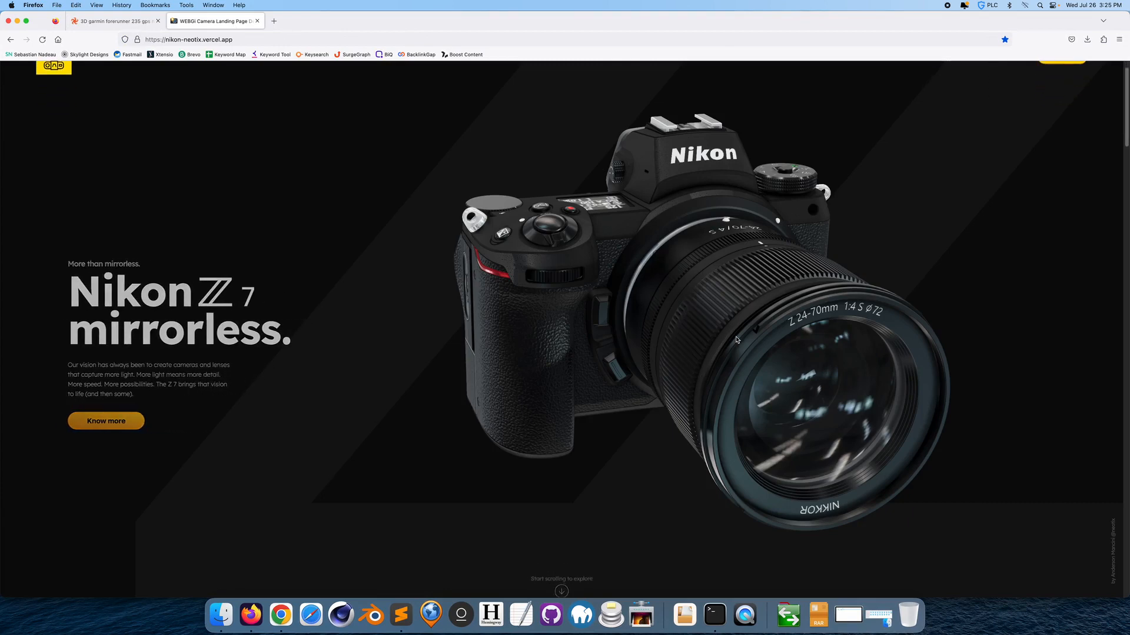
{"action": "scroll", "scroll_direction": "down", "scroll_amount": 3}
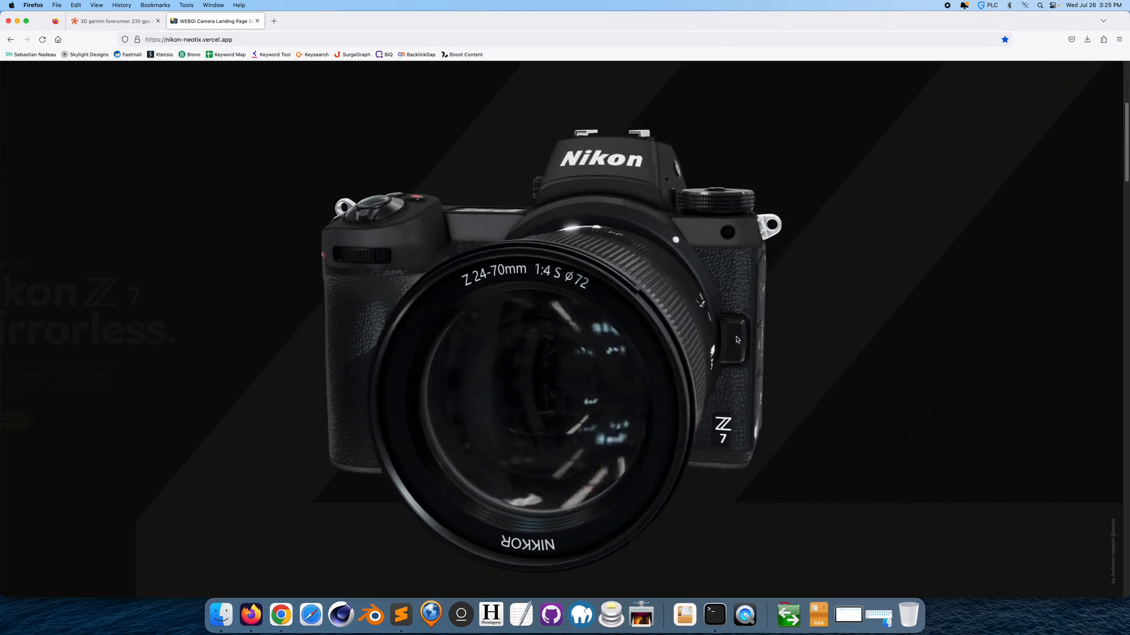
{"action": "scroll", "scroll_direction": "down", "scroll_amount": 3}
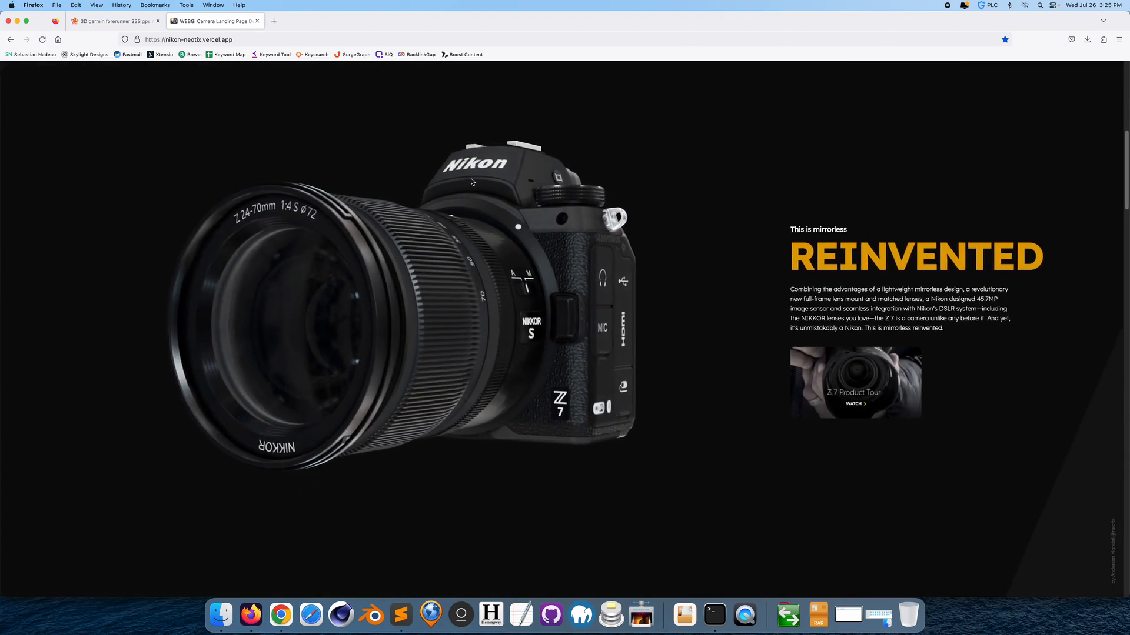
{"action": "mouse_move", "coordinate": [698, 259]}
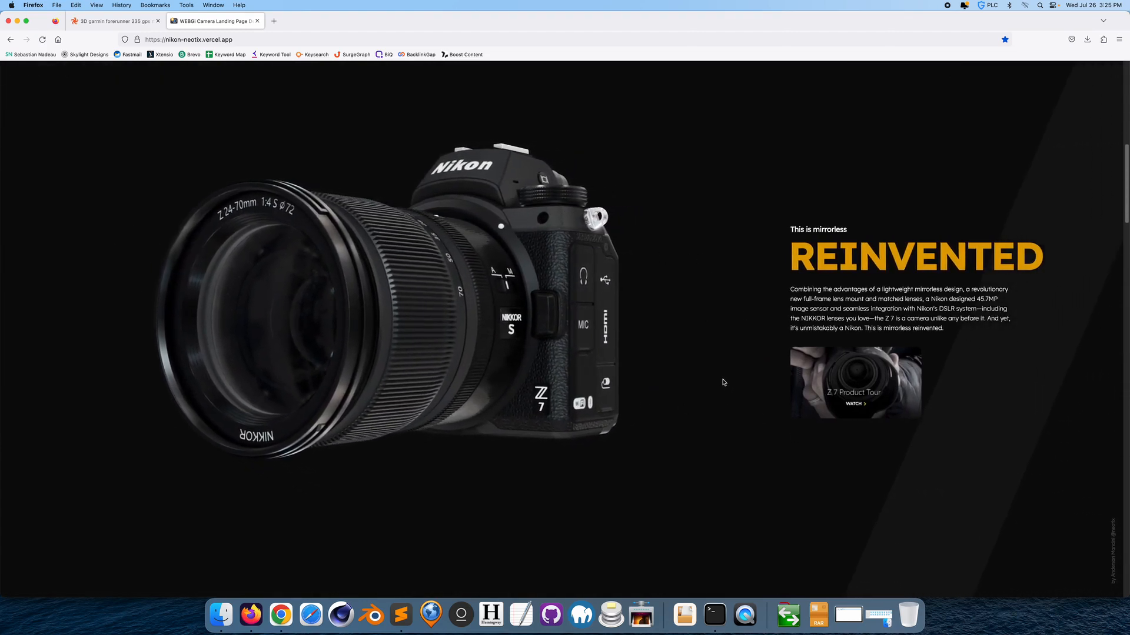
{"action": "scroll", "scroll_direction": "down", "scroll_amount": 3}
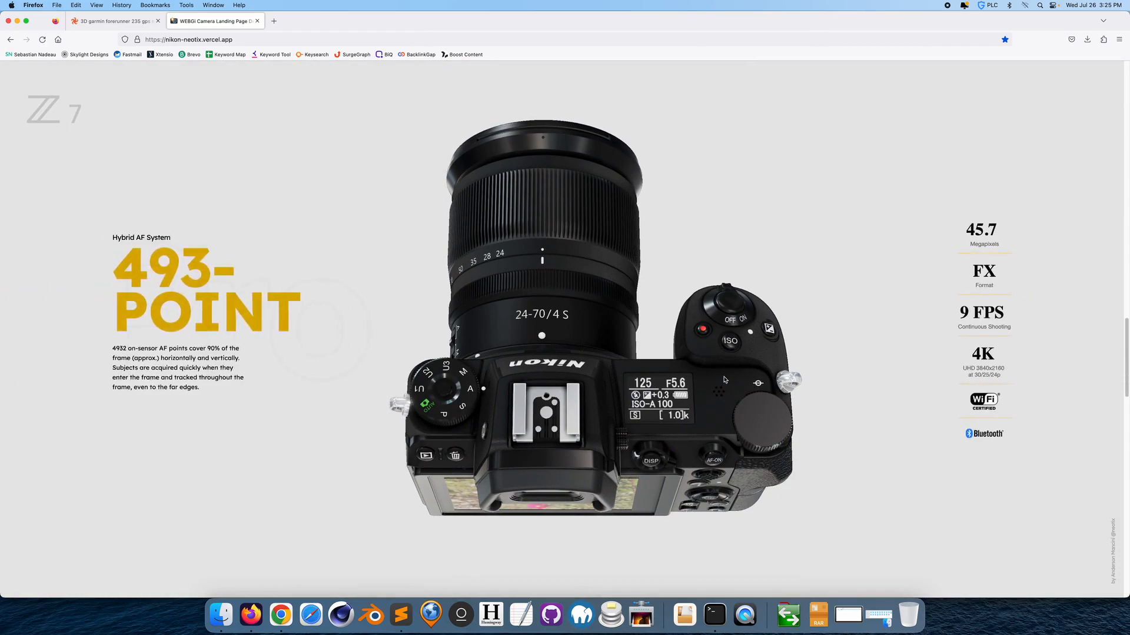
{"action": "scroll", "scroll_direction": "down", "scroll_amount": 3}
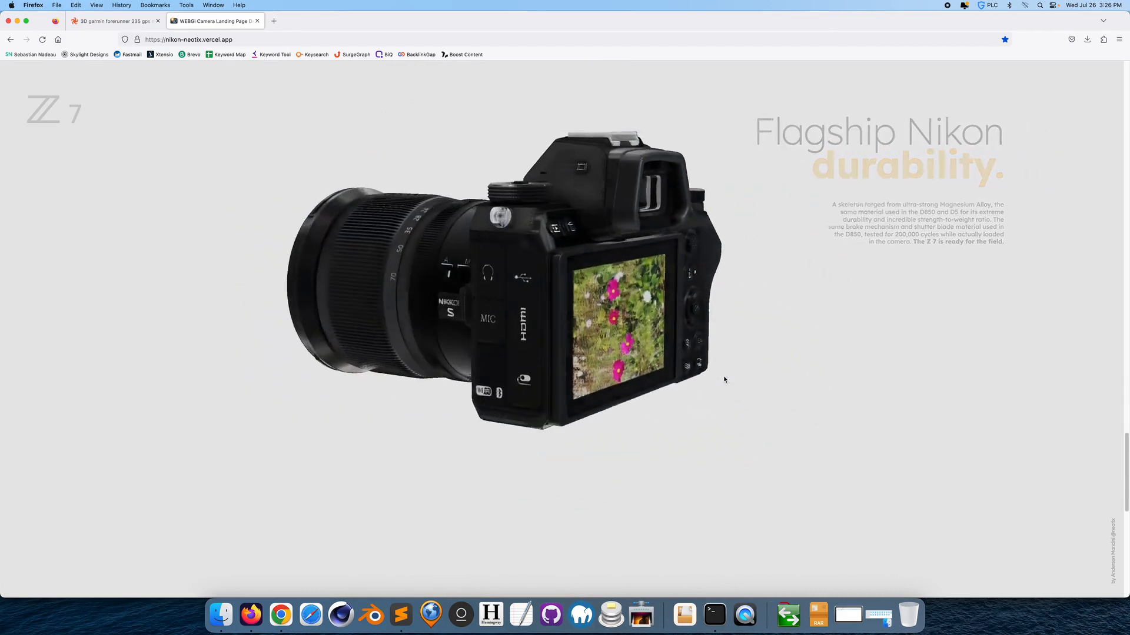
{"action": "scroll", "scroll_direction": "down", "scroll_amount": 3}
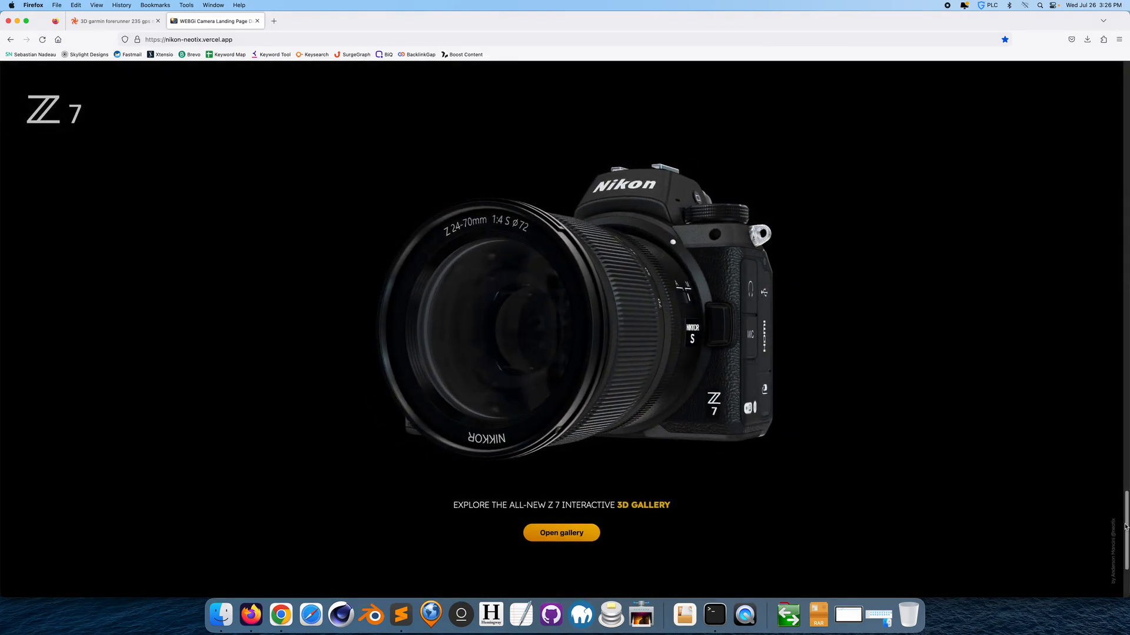
{"action": "scroll", "scroll_direction": "down", "scroll_amount": 3}
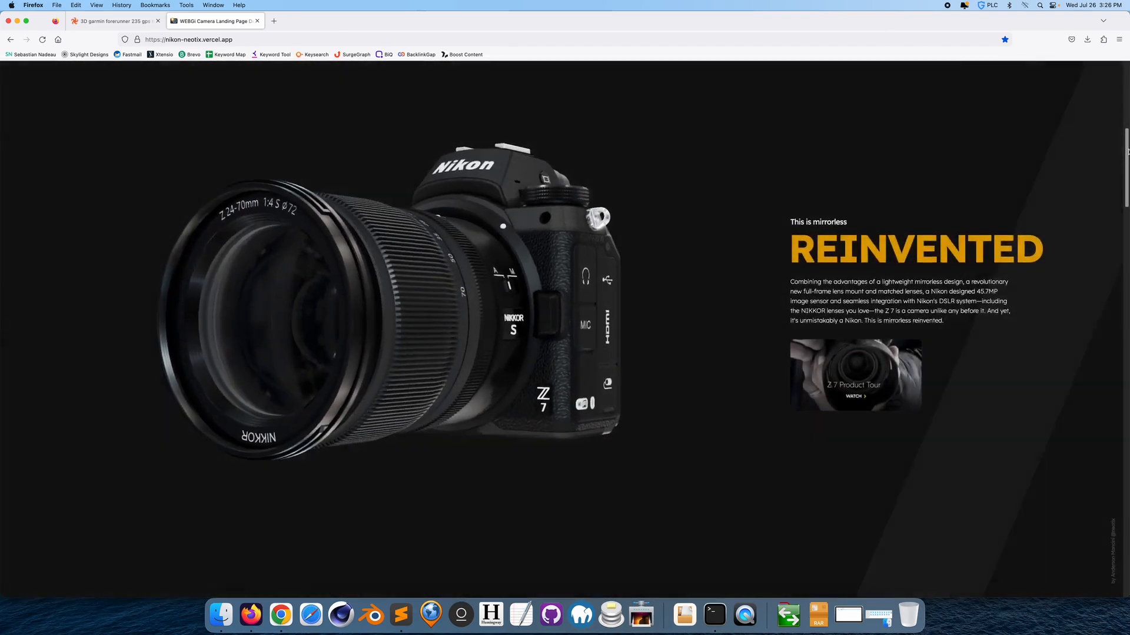
{"action": "scroll", "scroll_direction": "up", "scroll_amount": 3}
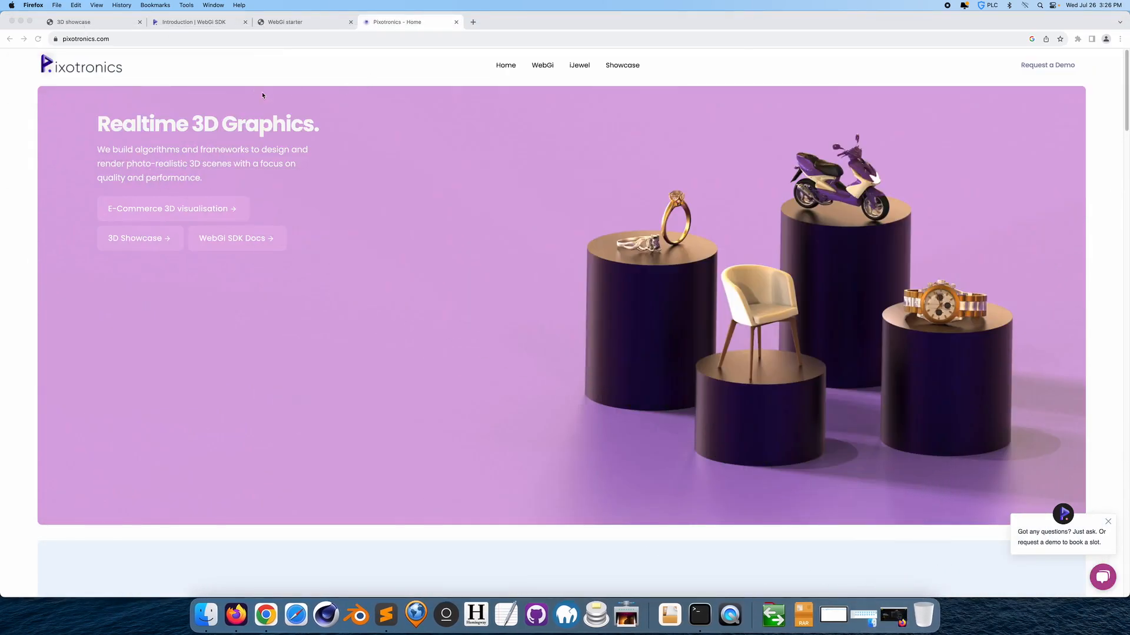
{"action": "mouse_move", "coordinate": [279, 130]}
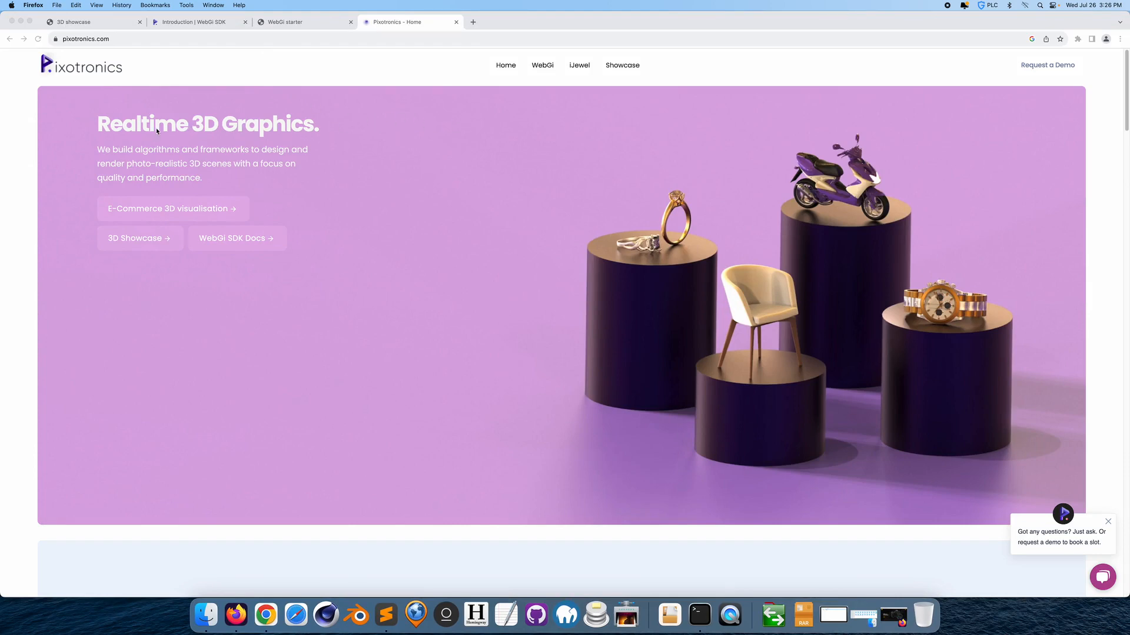
{"action": "mouse_move", "coordinate": [546, 69]}
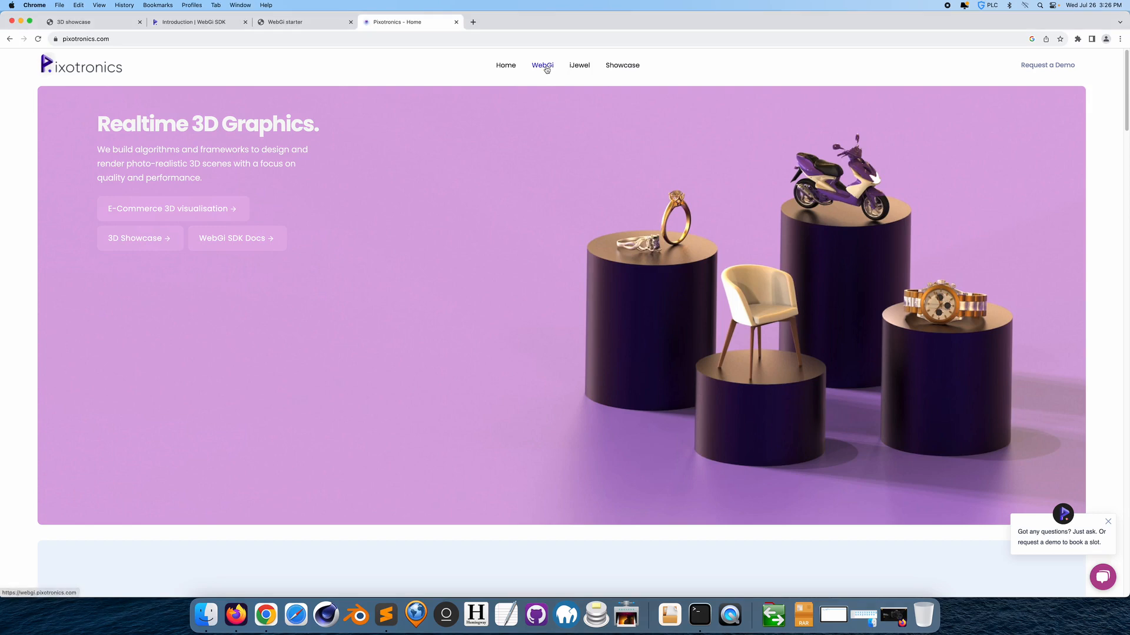
Visit the Pixotronics WebGi product page and open the WebGi SDK documentation.
{"action": "left_click", "coordinate": [541, 65]}
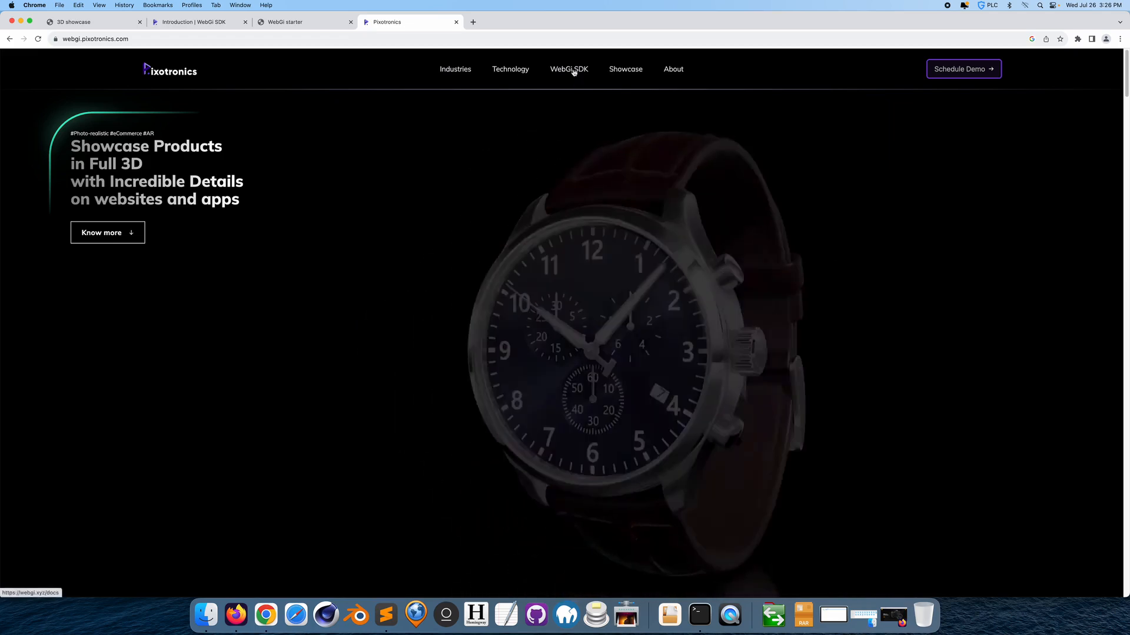
{"action": "left_click", "coordinate": [568, 70]}
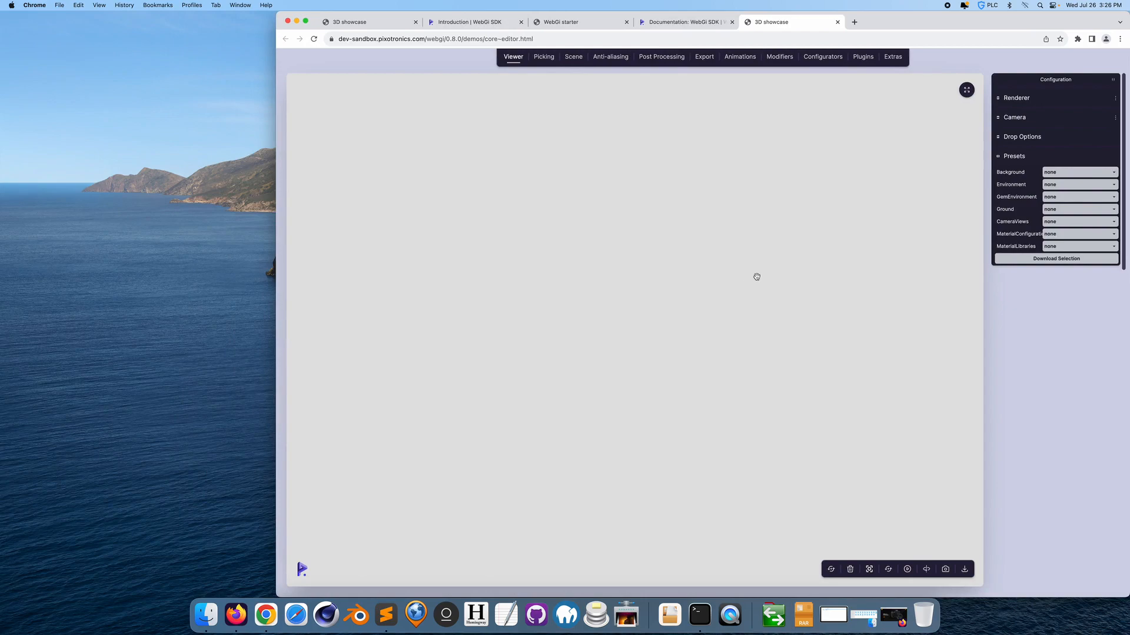
{"action": "mouse_move", "coordinate": [803, 616]}
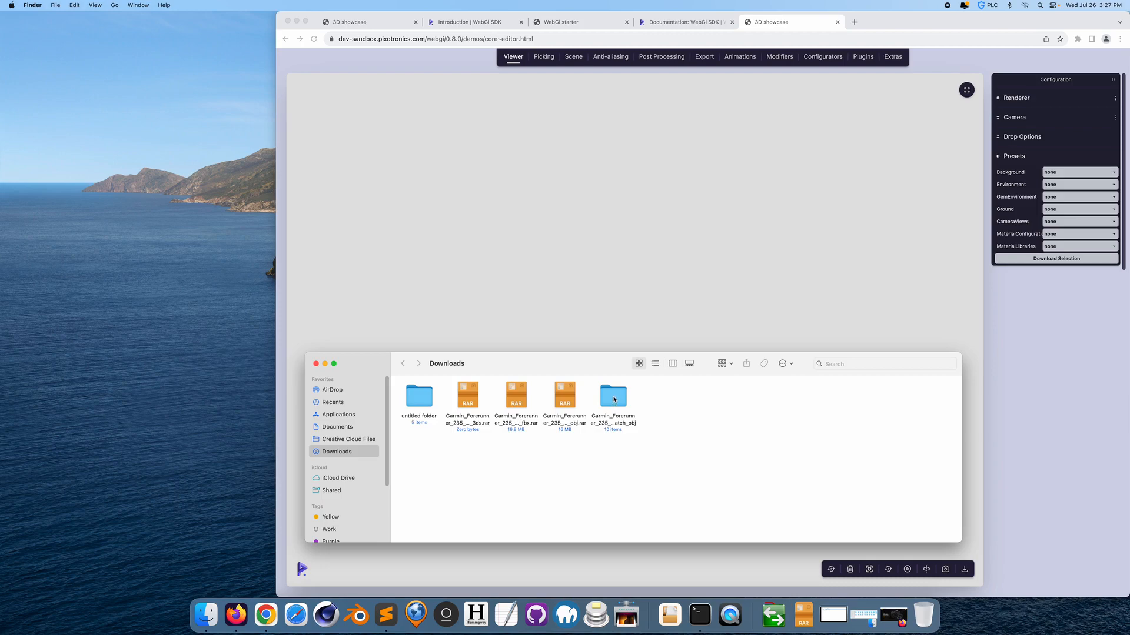
Drag Garmin_Forerunner_235_GPS_Running_Watch_convert.obj from Finder into the WebGi editor viewport.
{"action": "double_click", "coordinate": [613, 396]}
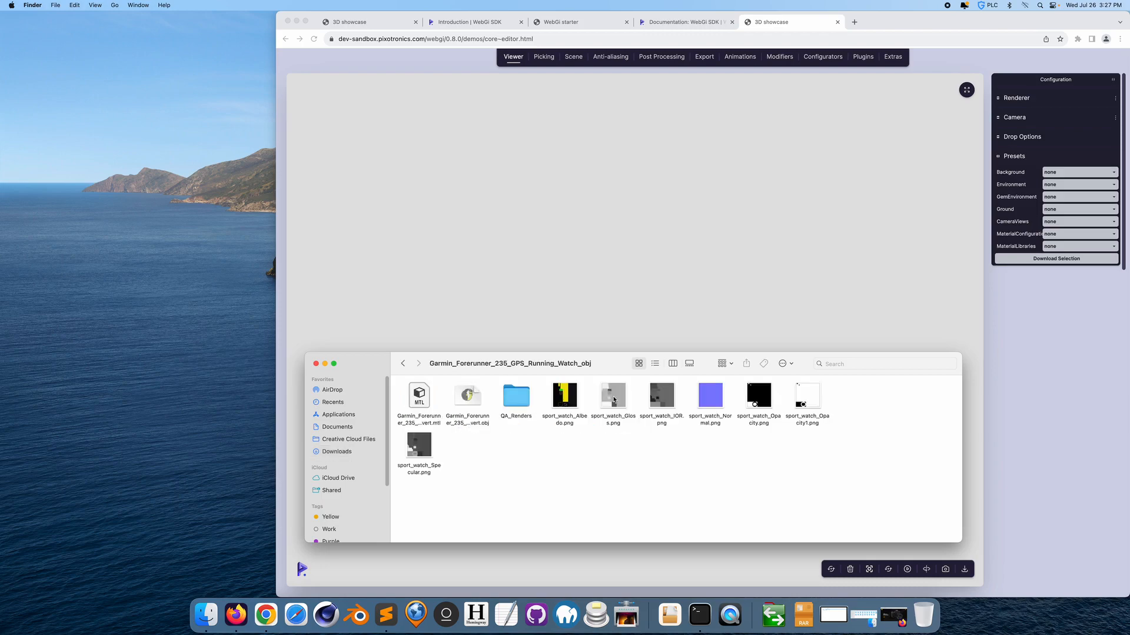
{"action": "mouse_move", "coordinate": [826, 401]}
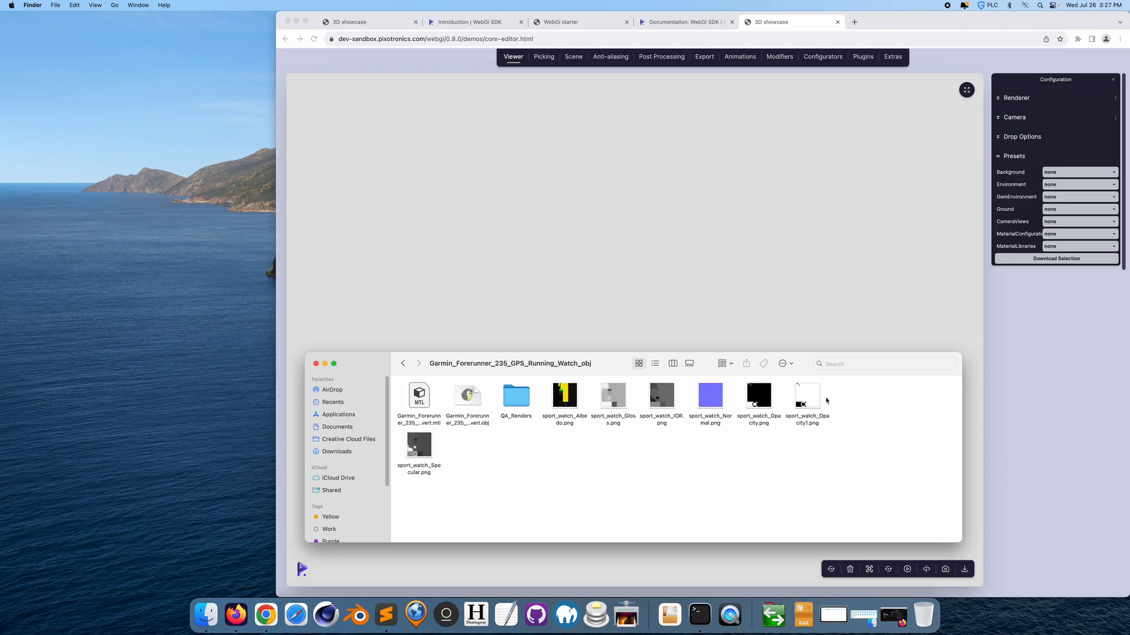
{"action": "mouse_move", "coordinate": [402, 363]}
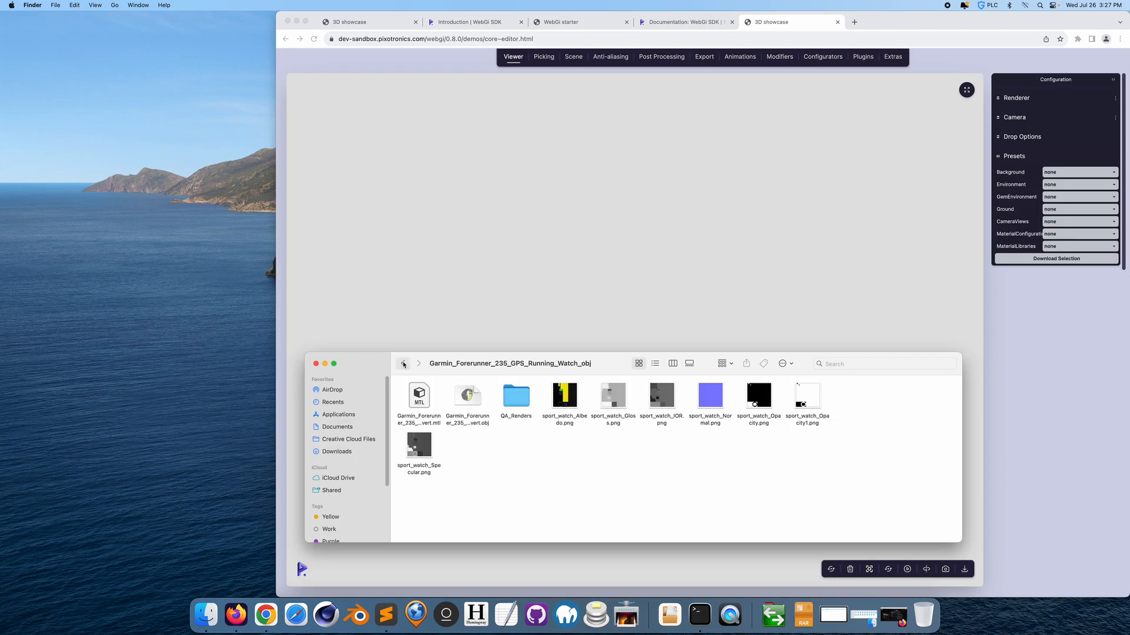
{"action": "left_click", "coordinate": [403, 364]}
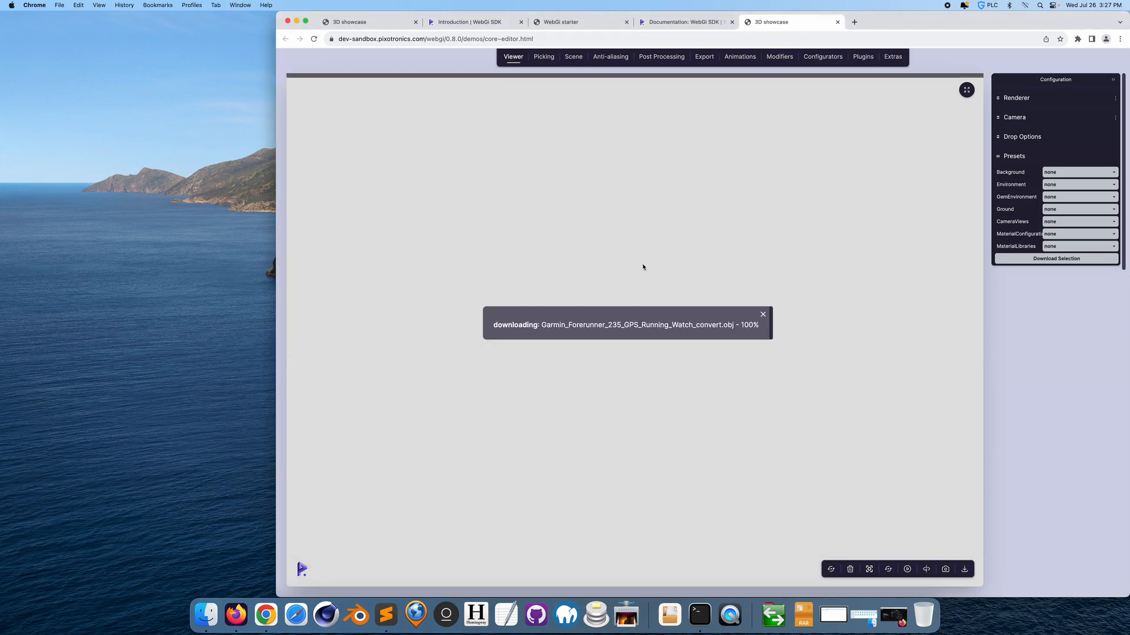
Browse the Picking, Anti-aliasing and Export sections while the watch loads, collapsing the Picker options.
{"action": "left_click", "coordinate": [543, 56]}
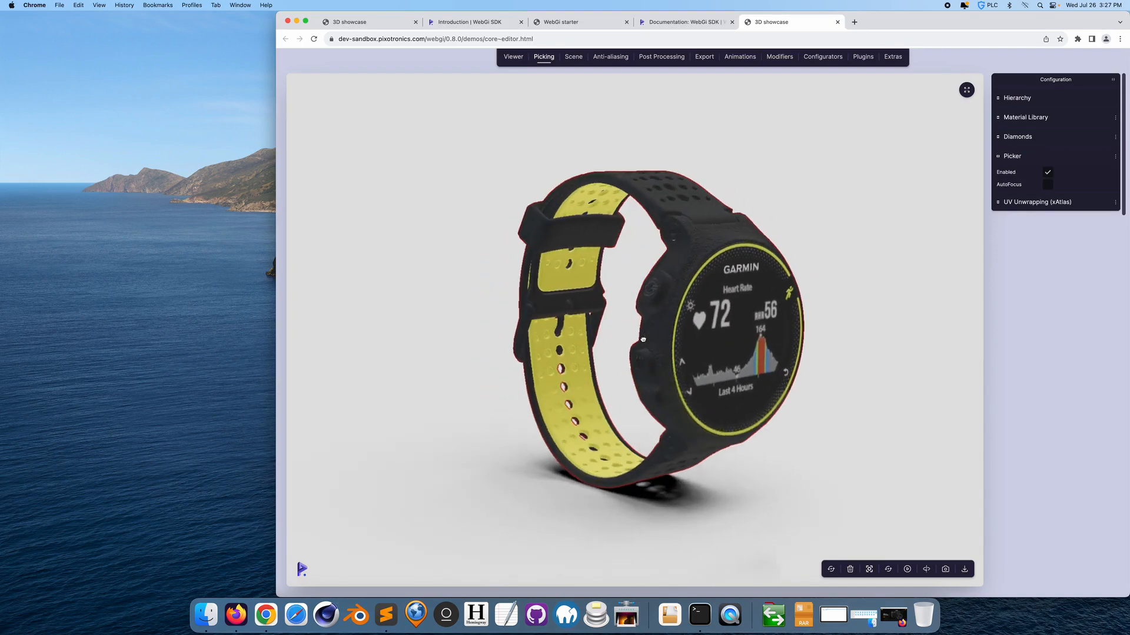
{"action": "left_click", "coordinate": [611, 56]}
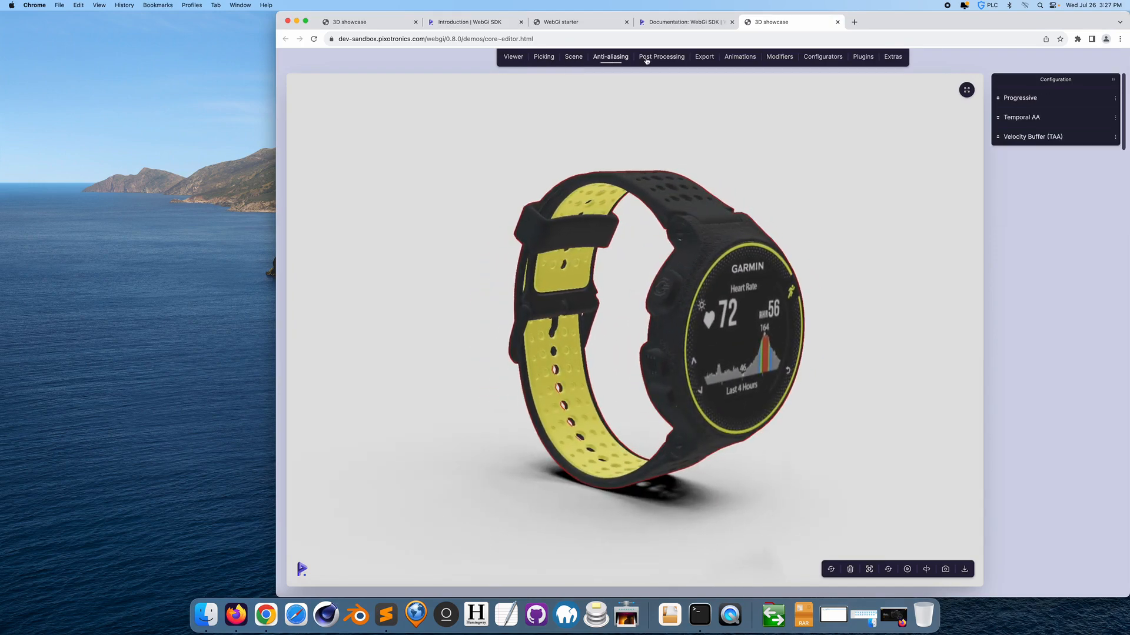
{"action": "left_click", "coordinate": [704, 56]}
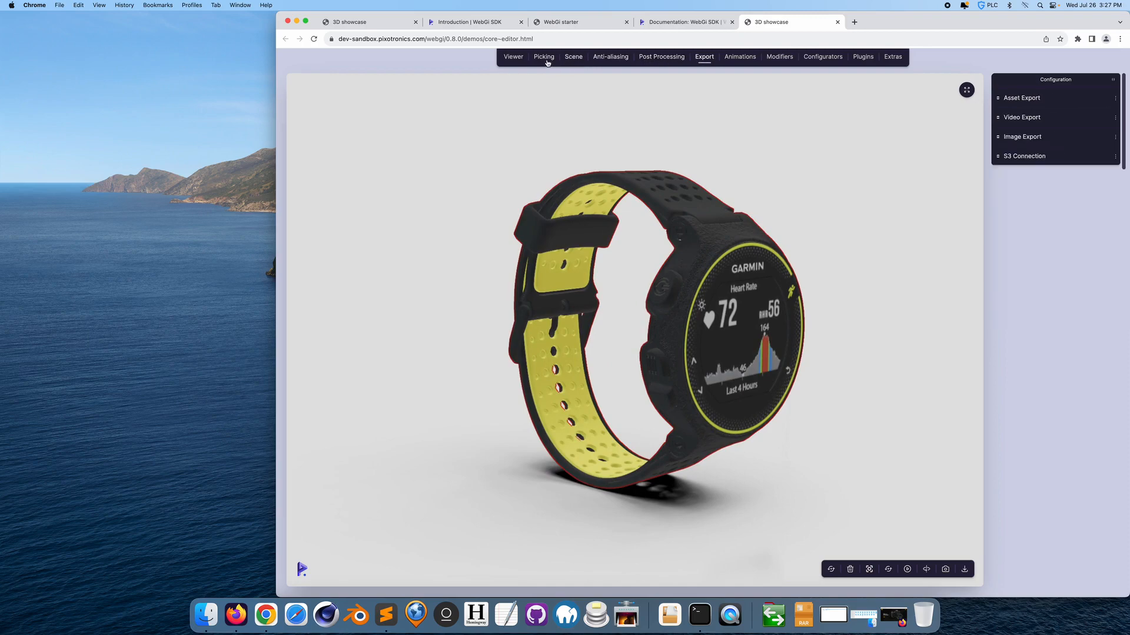
{"action": "left_click", "coordinate": [544, 56]}
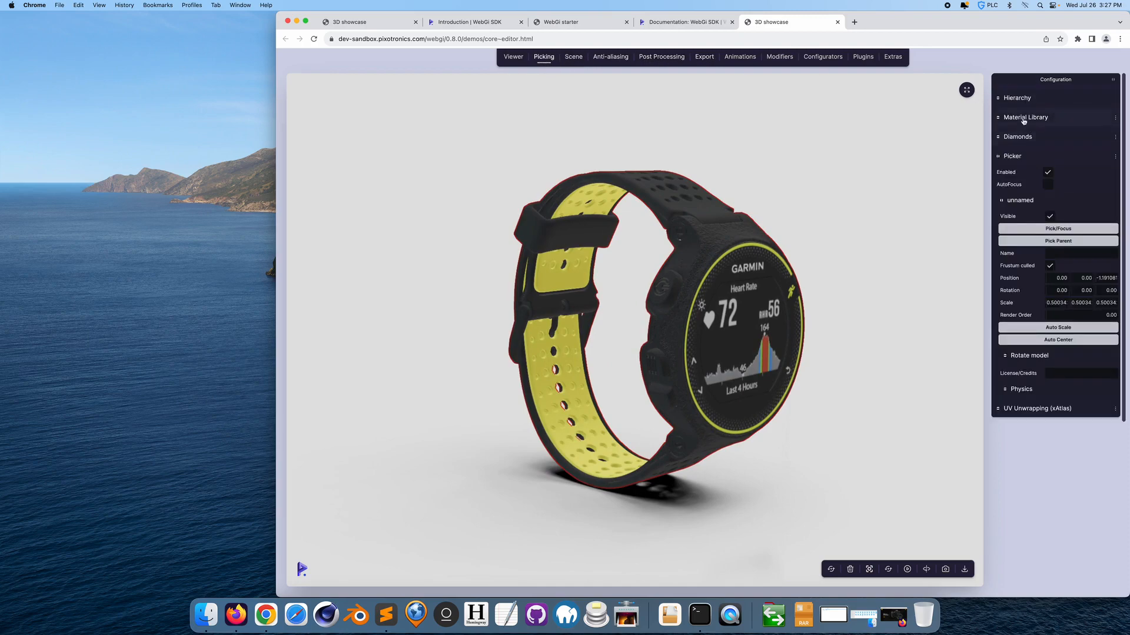
{"action": "left_click", "coordinate": [1012, 155]}
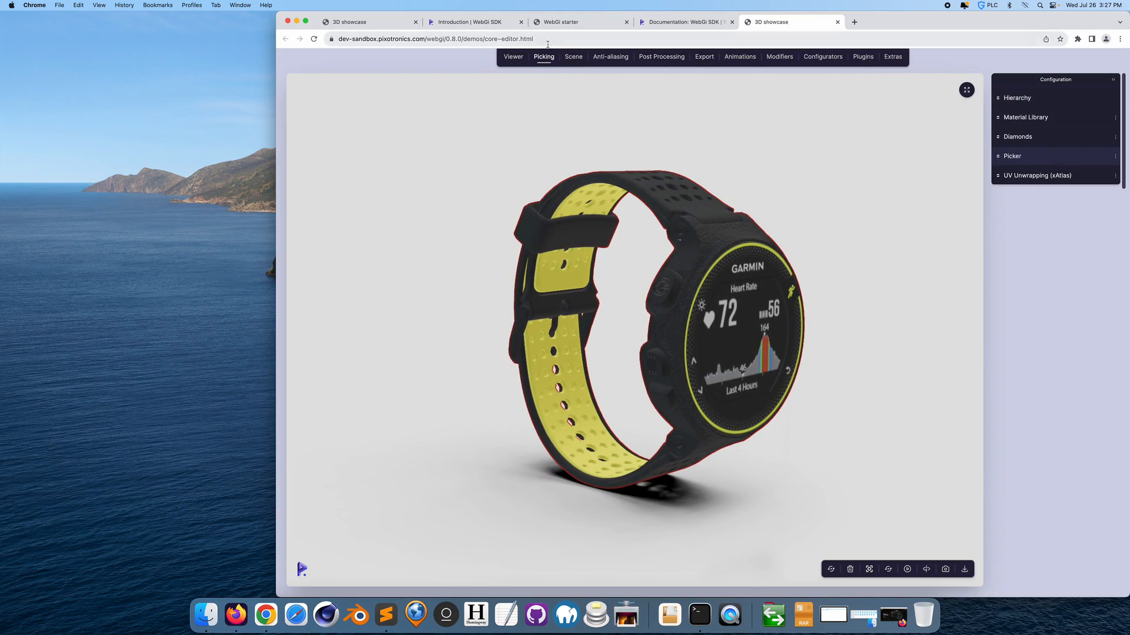
Review Scene > Ground, then toggle Tonemap Background off and on under Post Processing > Tonemapping.
{"action": "left_click", "coordinate": [573, 57]}
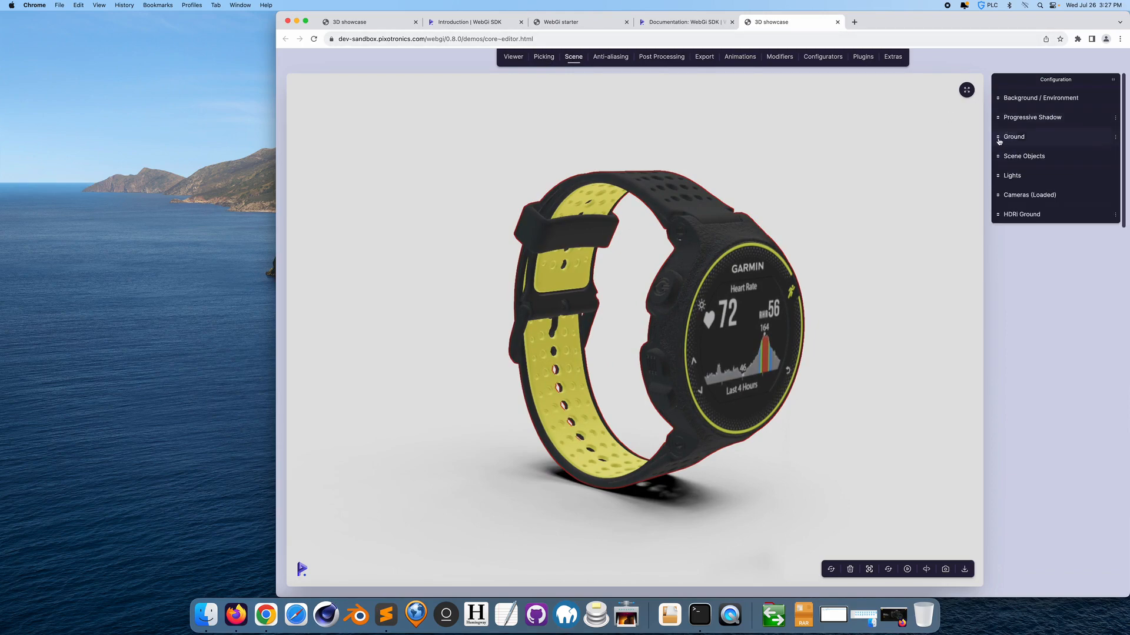
{"action": "left_click", "coordinate": [1014, 137]}
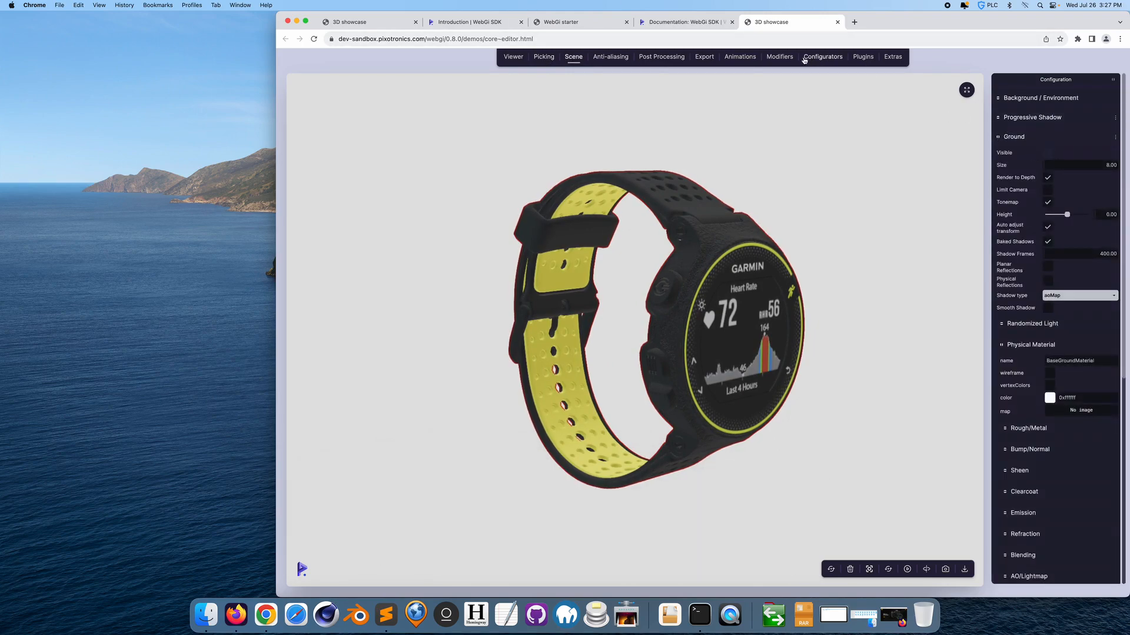
{"action": "left_click", "coordinate": [660, 57]}
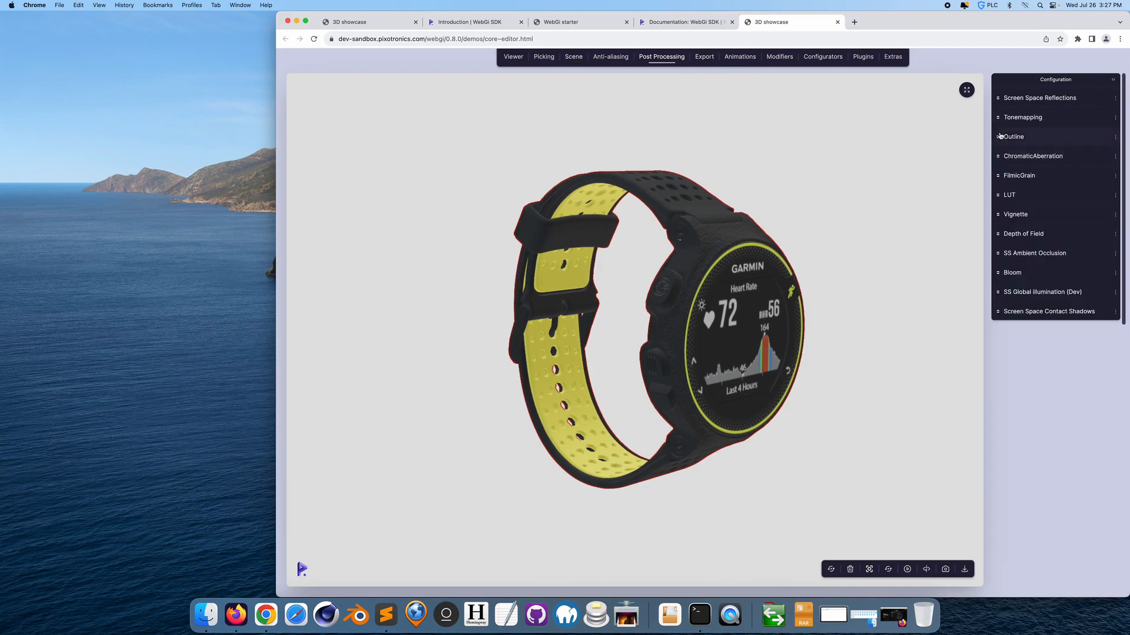
{"action": "left_click", "coordinate": [1023, 118]}
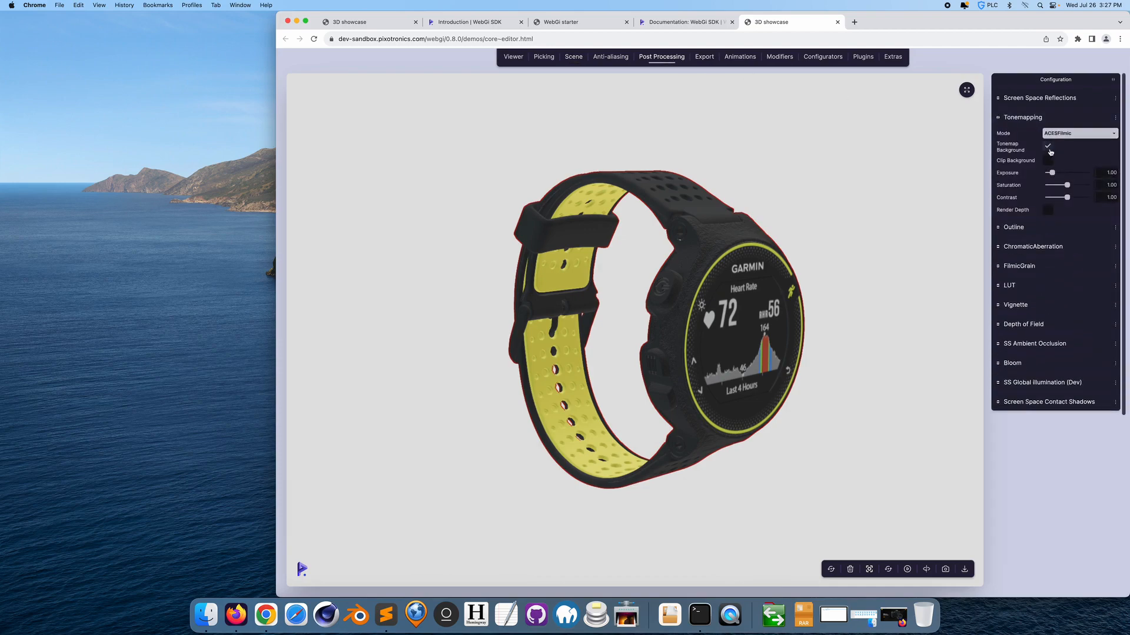
{"action": "left_click", "coordinate": [1048, 147]}
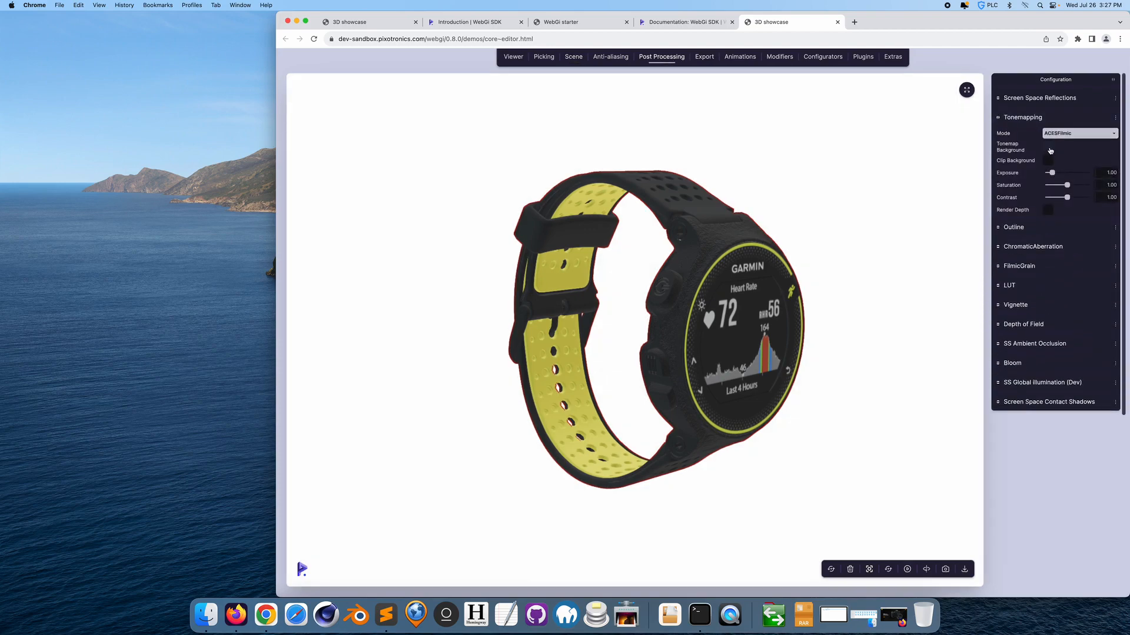
{"action": "left_click", "coordinate": [1047, 146]}
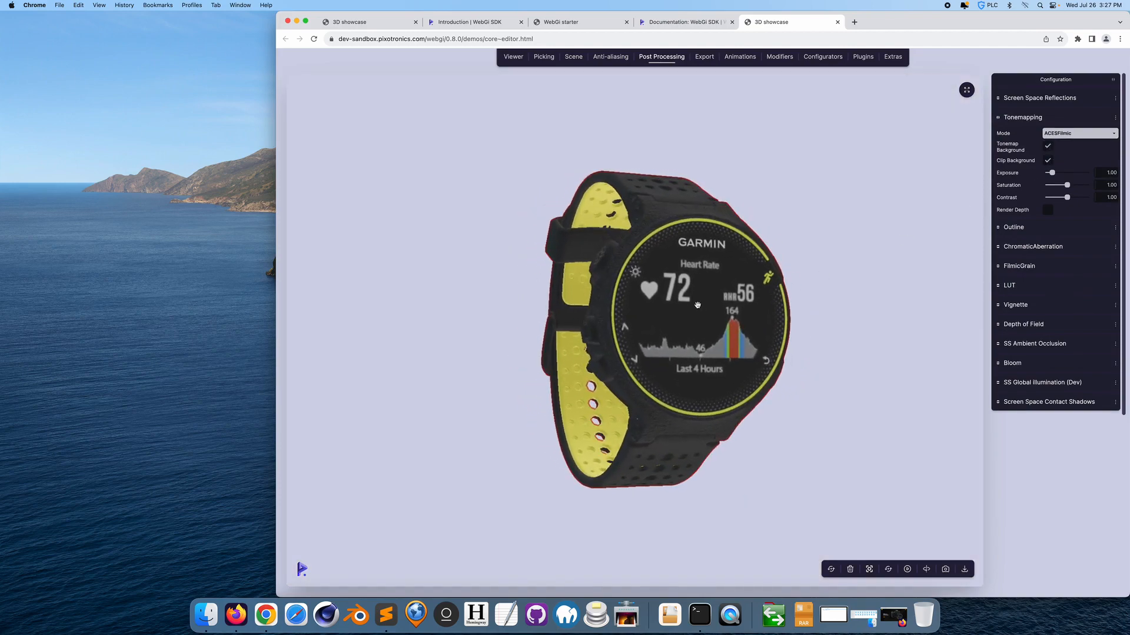
{"action": "left_click", "coordinate": [704, 57]}
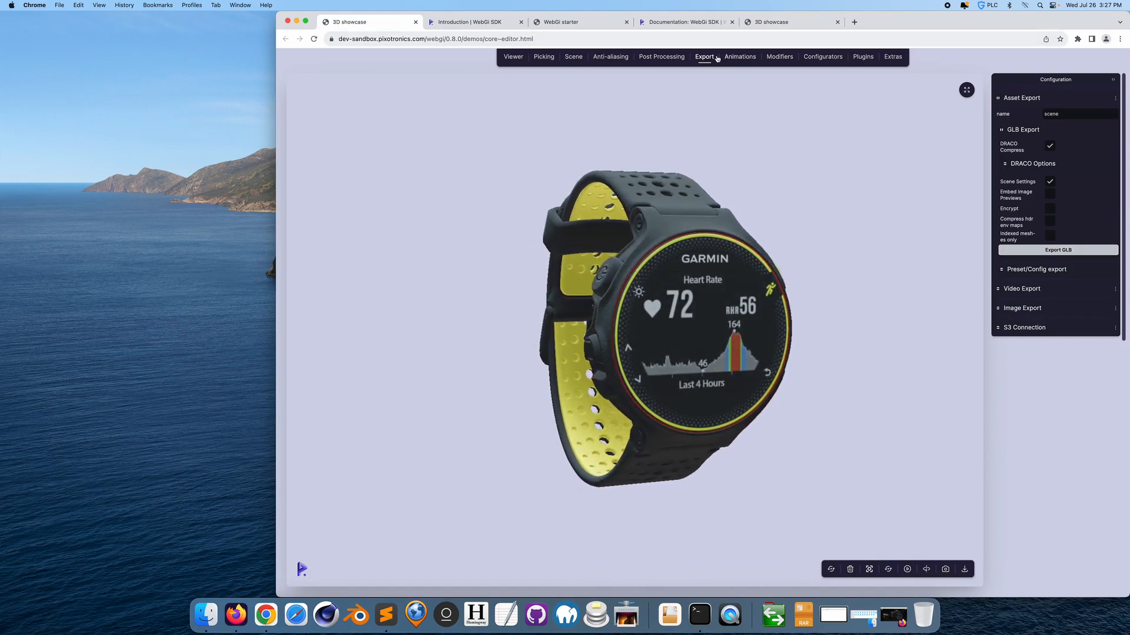
Export the watch scene as a DRACO-compressed GLB from the GLB Export section.
{"action": "left_click", "coordinate": [739, 57]}
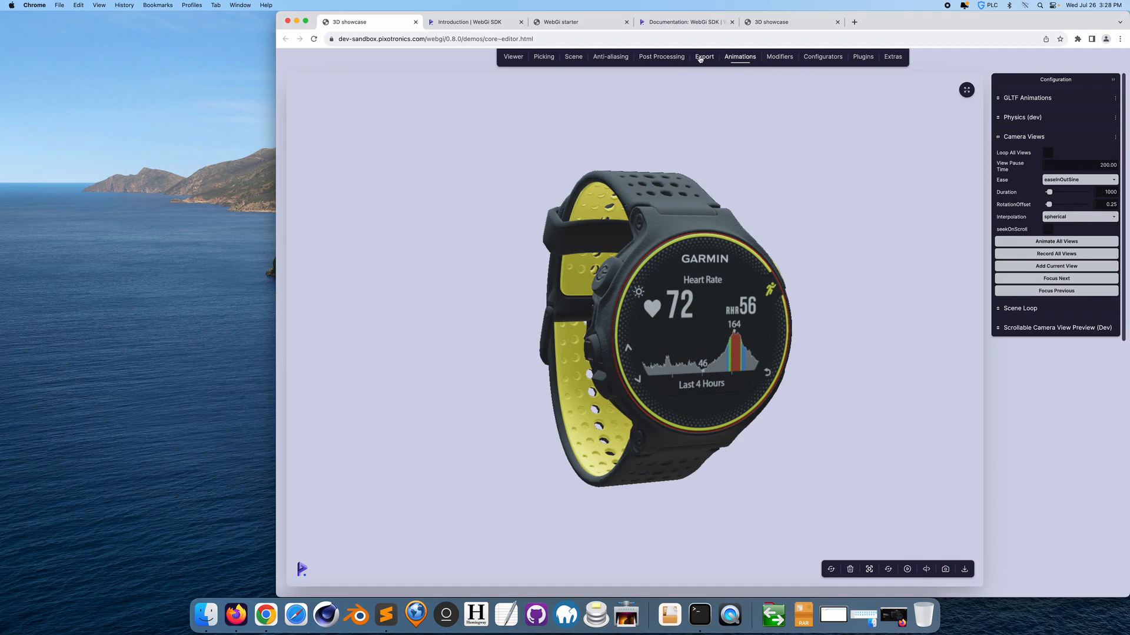
{"action": "mouse_move", "coordinate": [800, 84]}
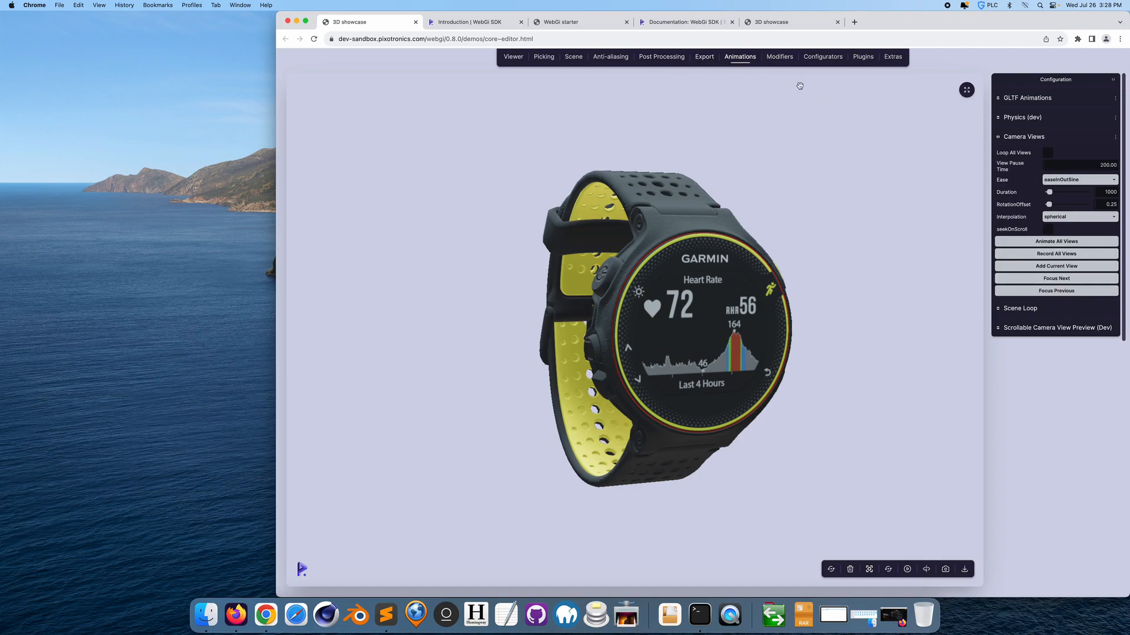
{"action": "left_click", "coordinate": [703, 56]}
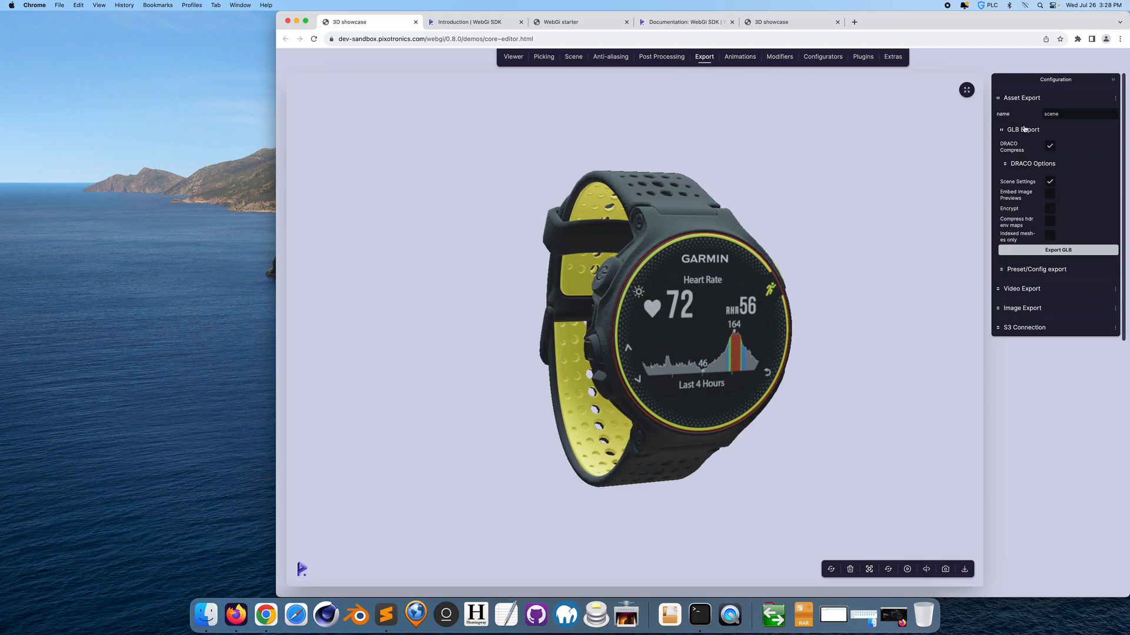
{"action": "left_click", "coordinate": [1048, 147]}
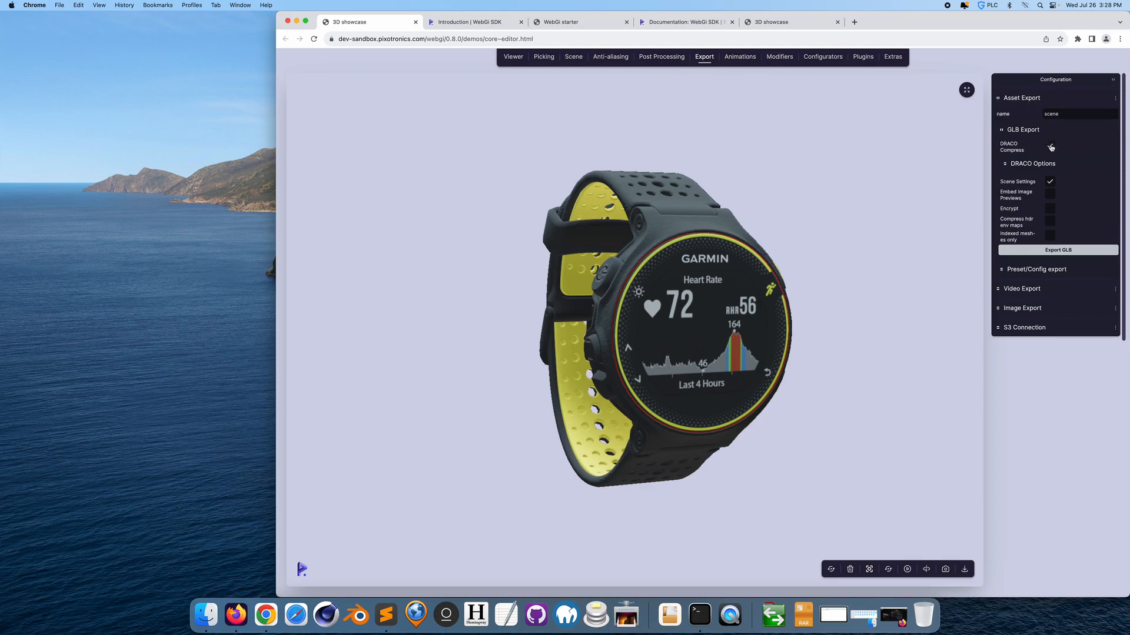
{"action": "left_click", "coordinate": [1049, 147]}
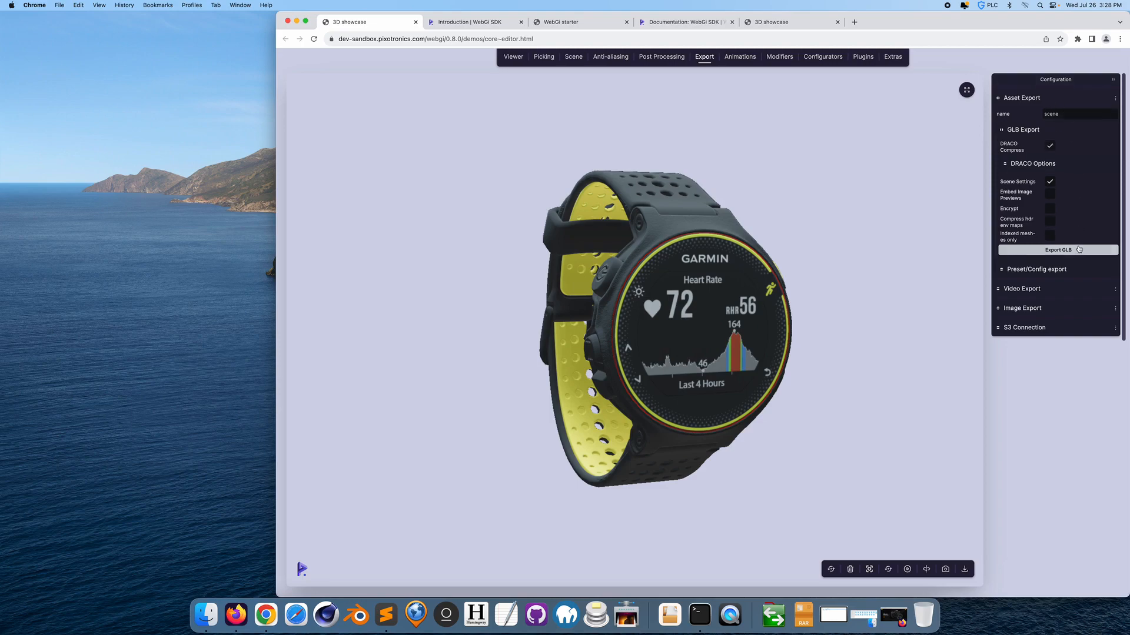
{"action": "left_click", "coordinate": [1058, 249]}
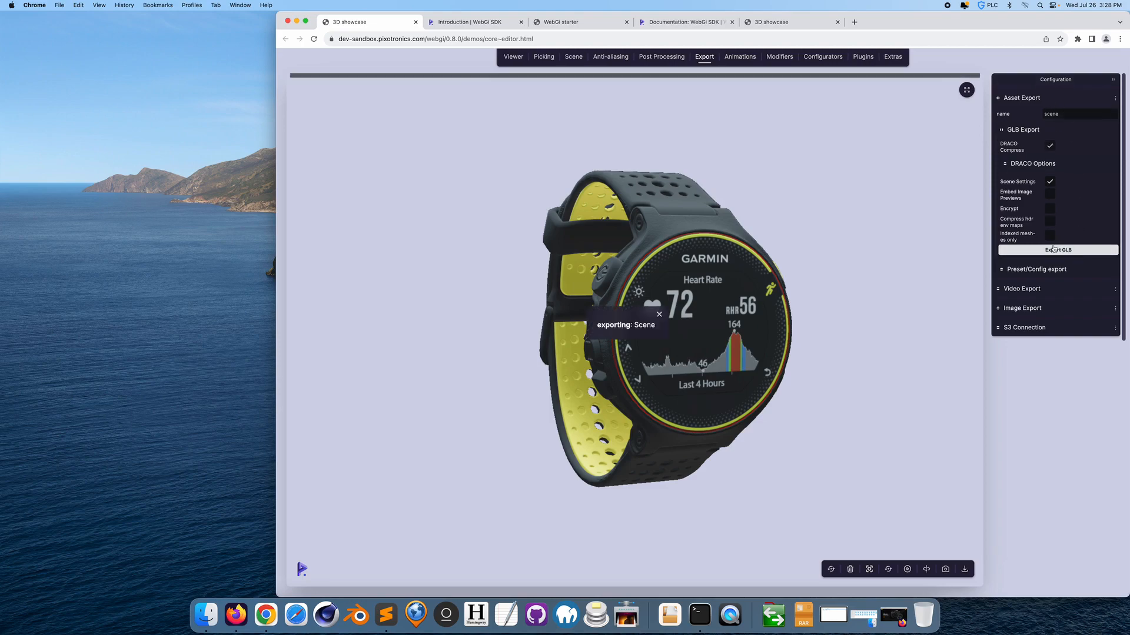
{"action": "left_click", "coordinate": [1057, 250]}
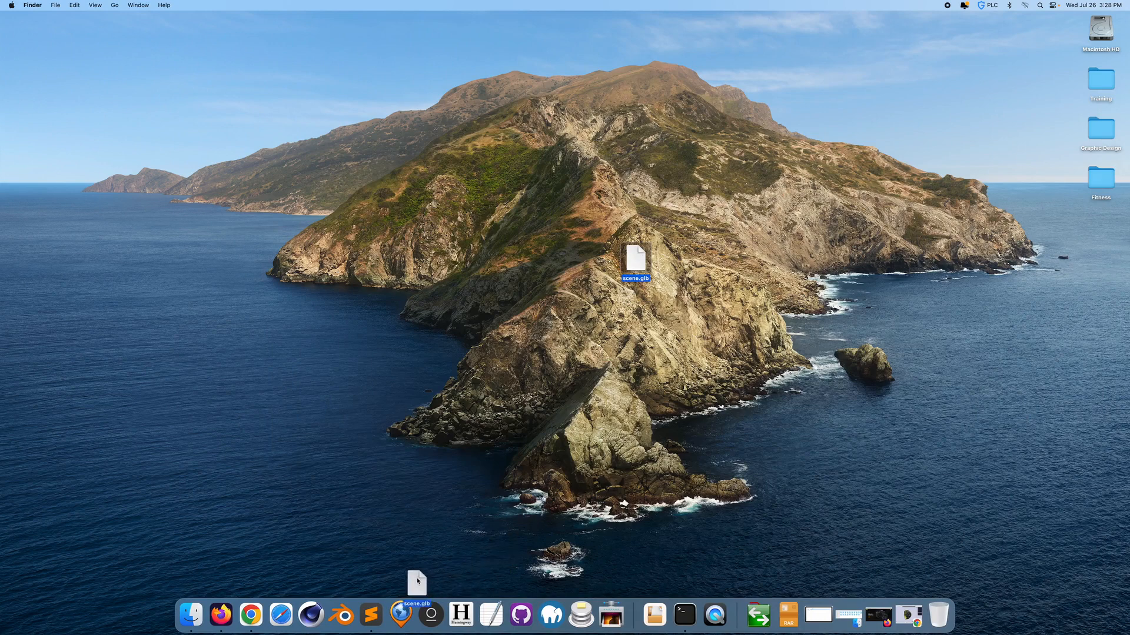
Check via Get Info that scene.glb on the desktop is 19.9 MB, then close the info window.
{"action": "double_click", "coordinate": [634, 259]}
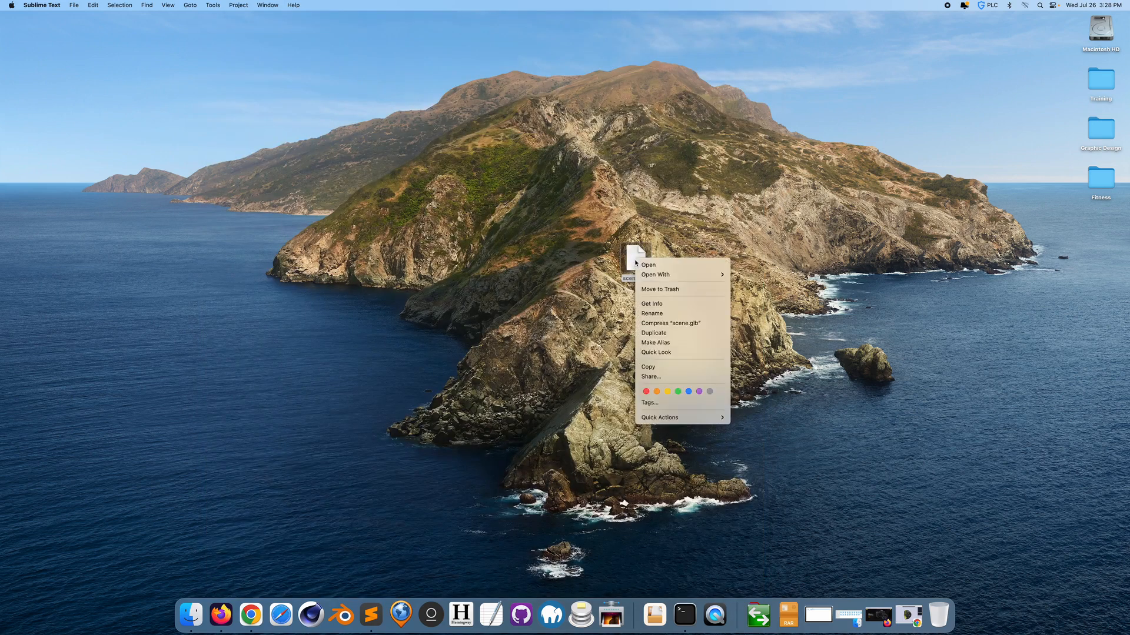
{"action": "left_click", "coordinate": [513, 257]}
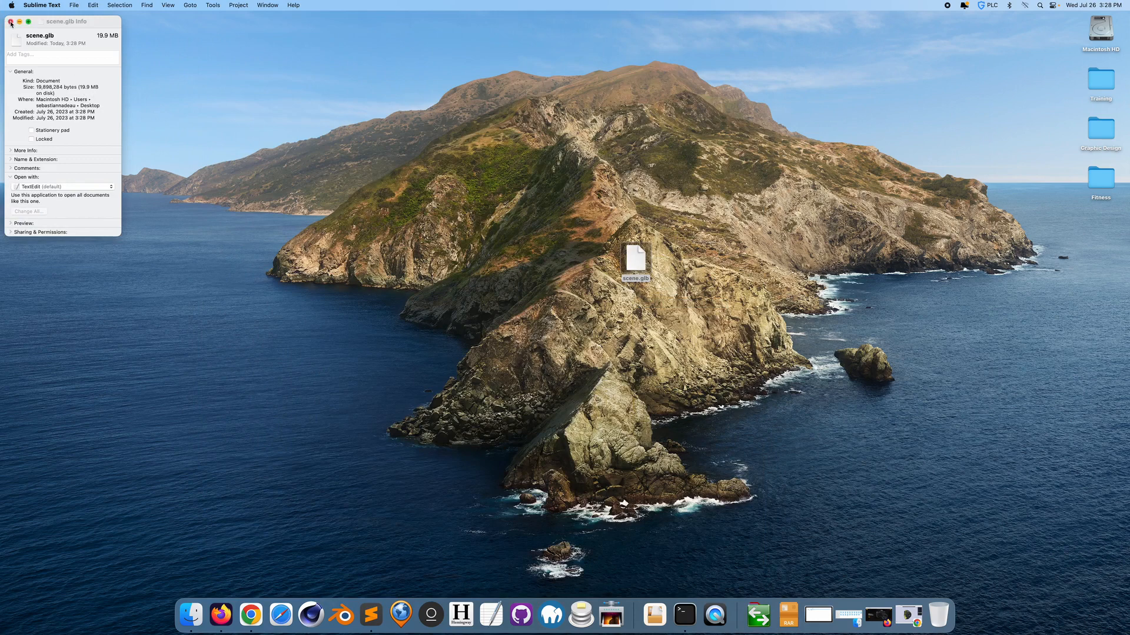
{"action": "left_click", "coordinate": [11, 21]}
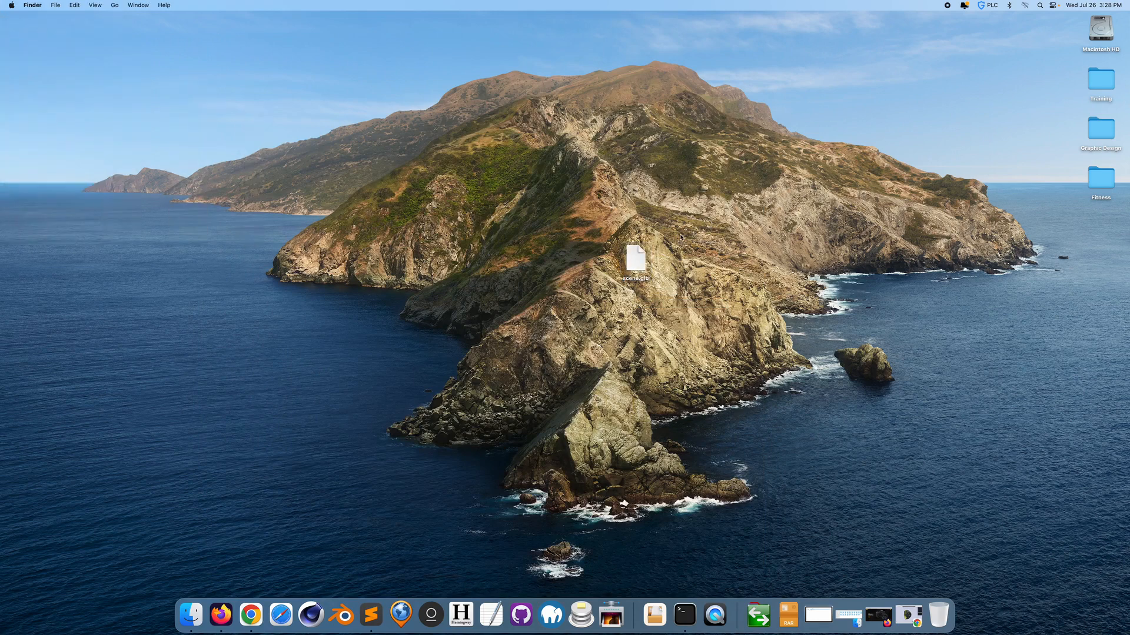
{"action": "mouse_move", "coordinate": [733, 262]}
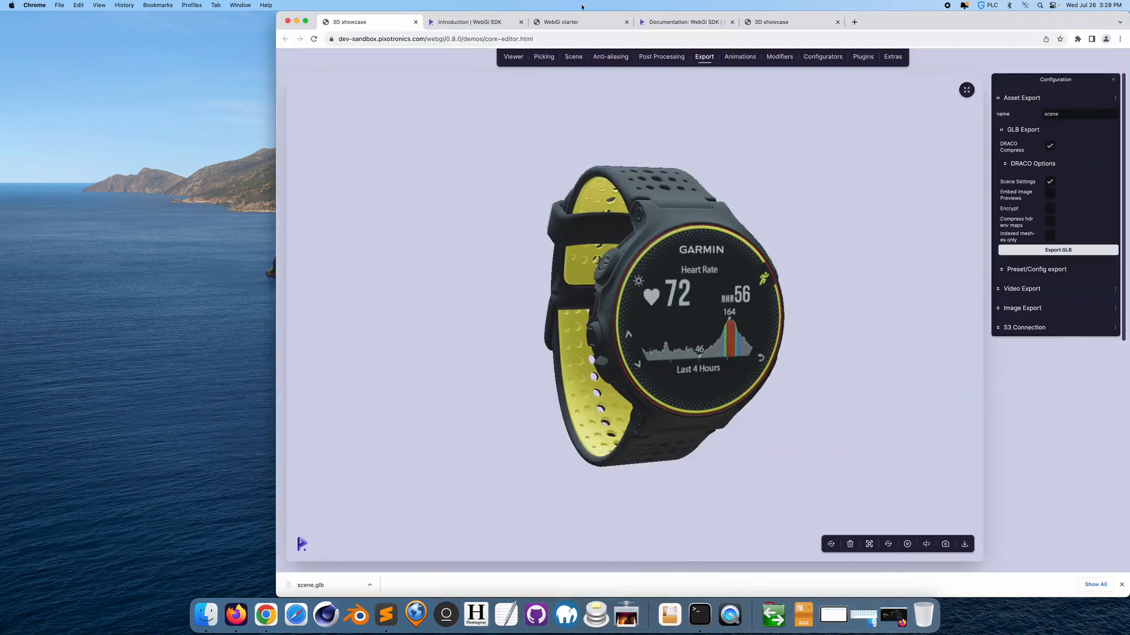
Follow the webgi starter template link under Generate a new project in the WebGi docs.
{"action": "left_click", "coordinate": [682, 21]}
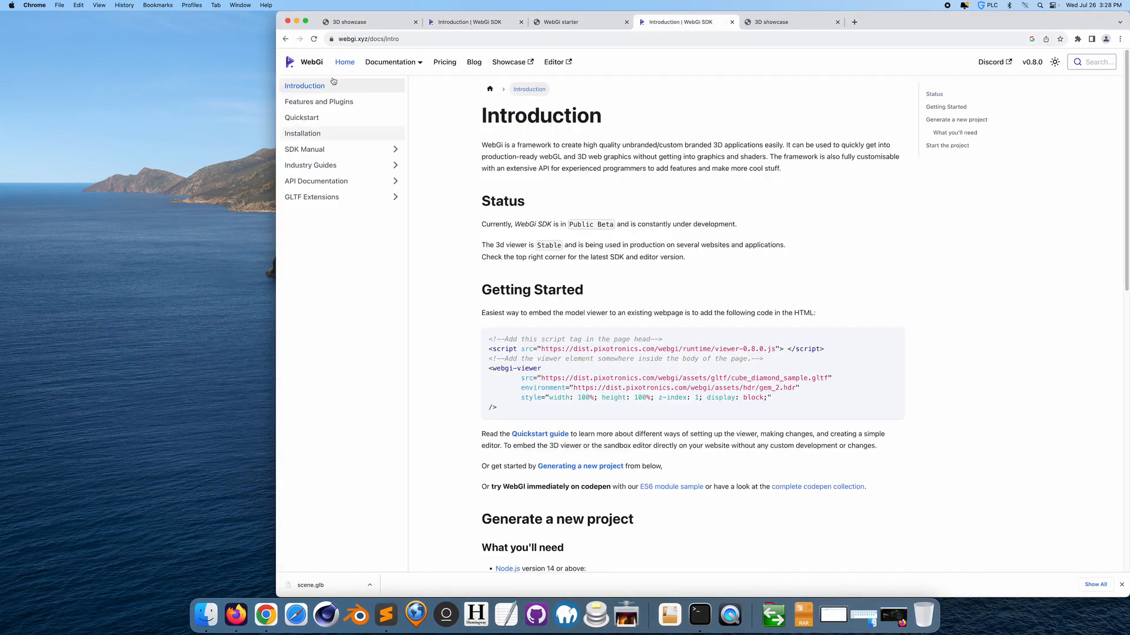
{"action": "mouse_move", "coordinate": [1008, 326]}
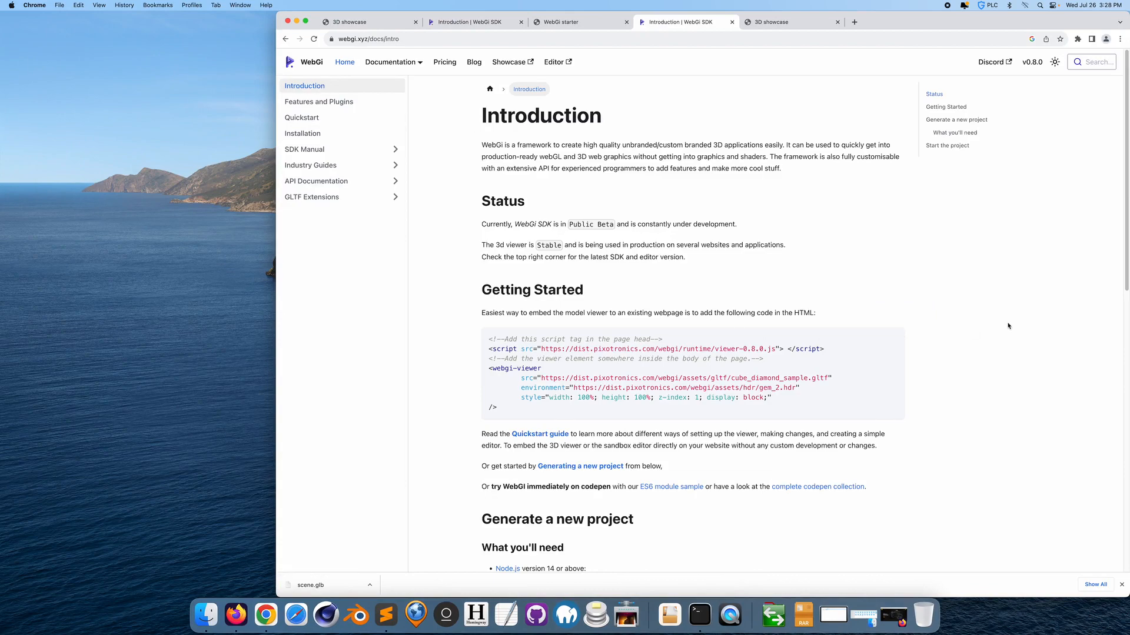
{"action": "scroll", "scroll_direction": "down", "scroll_amount": 3}
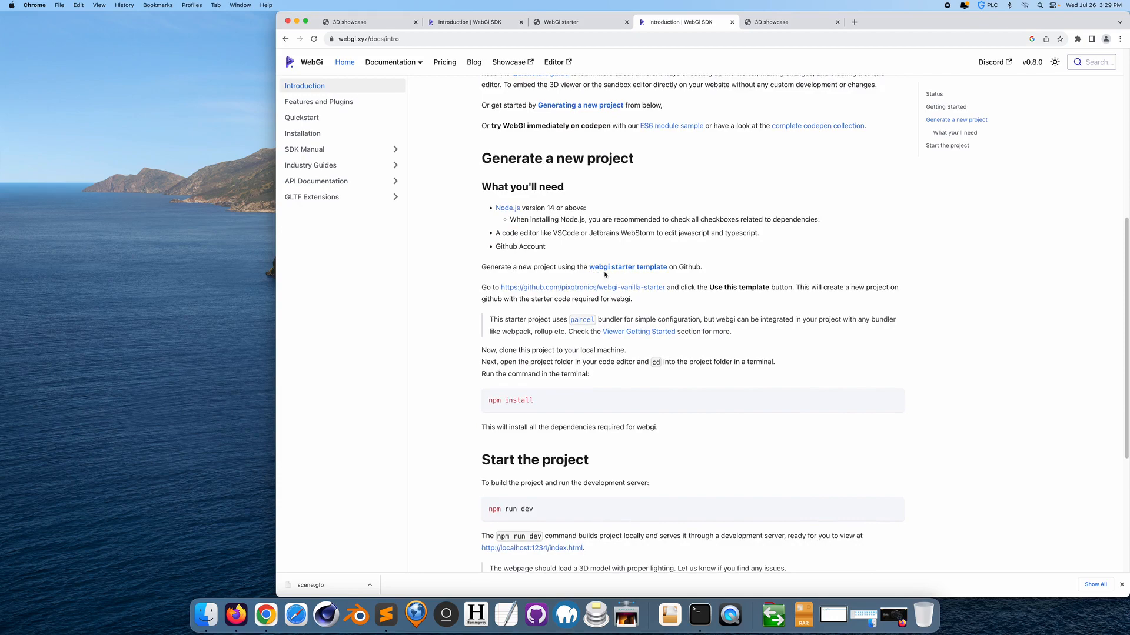
{"action": "left_click", "coordinate": [581, 287]}
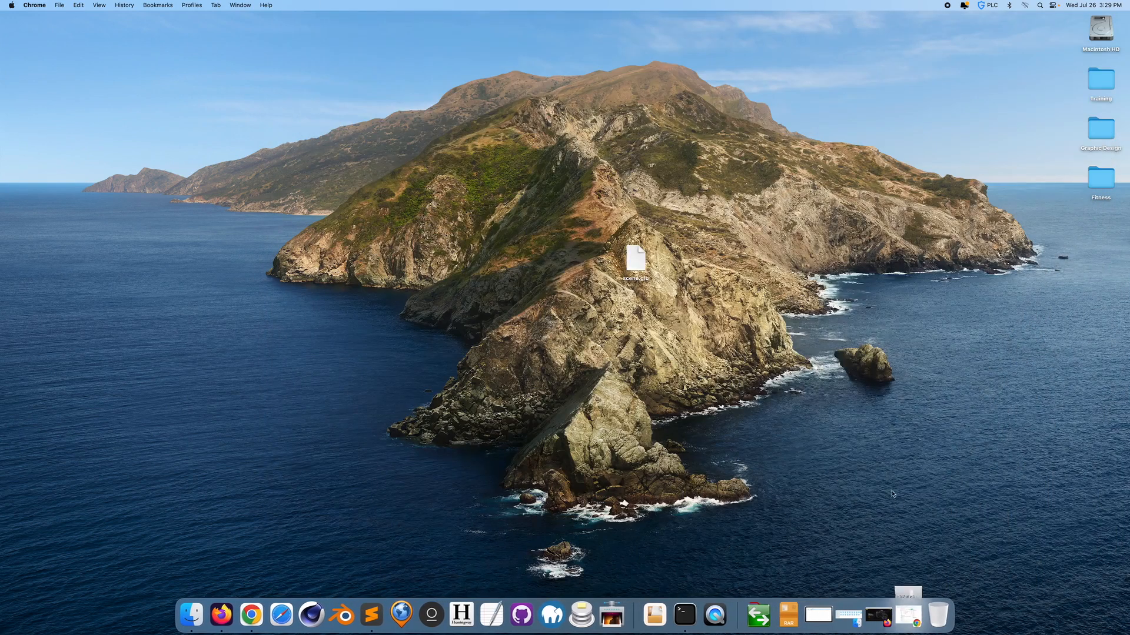
Unzip the starter project and open the webgi-garmin folder in Sublime Text and Terminal.
{"action": "left_click", "coordinate": [788, 614]}
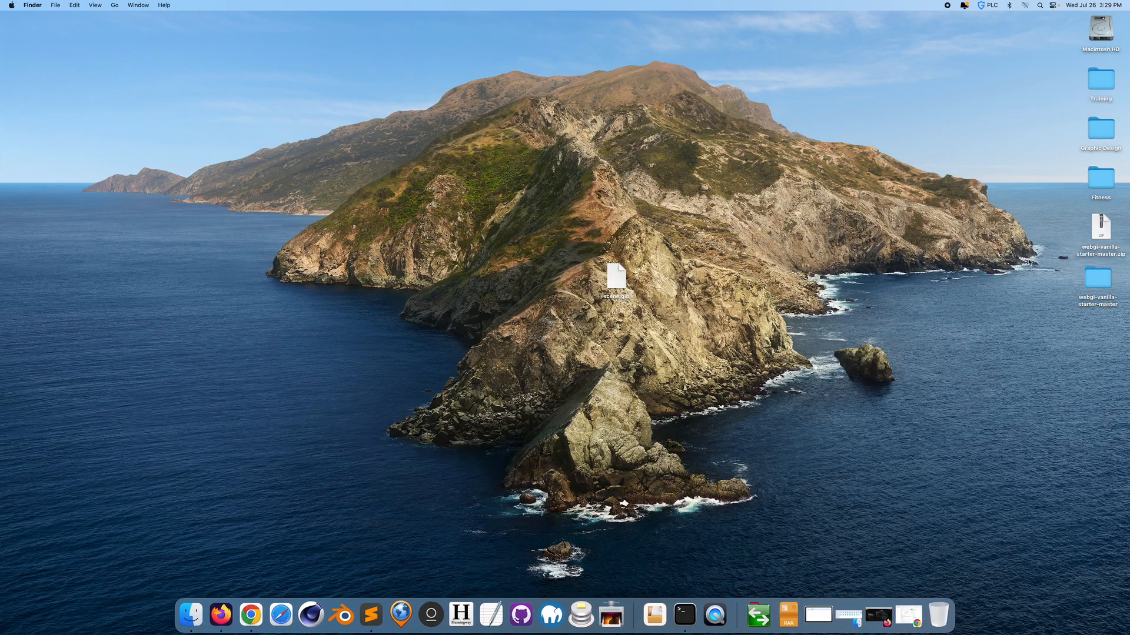
{"action": "left_click", "coordinate": [1099, 277]}
{"action": "type", "text": "cd /Users/sebastiannadeau/Desktop/webgi-garmin"}
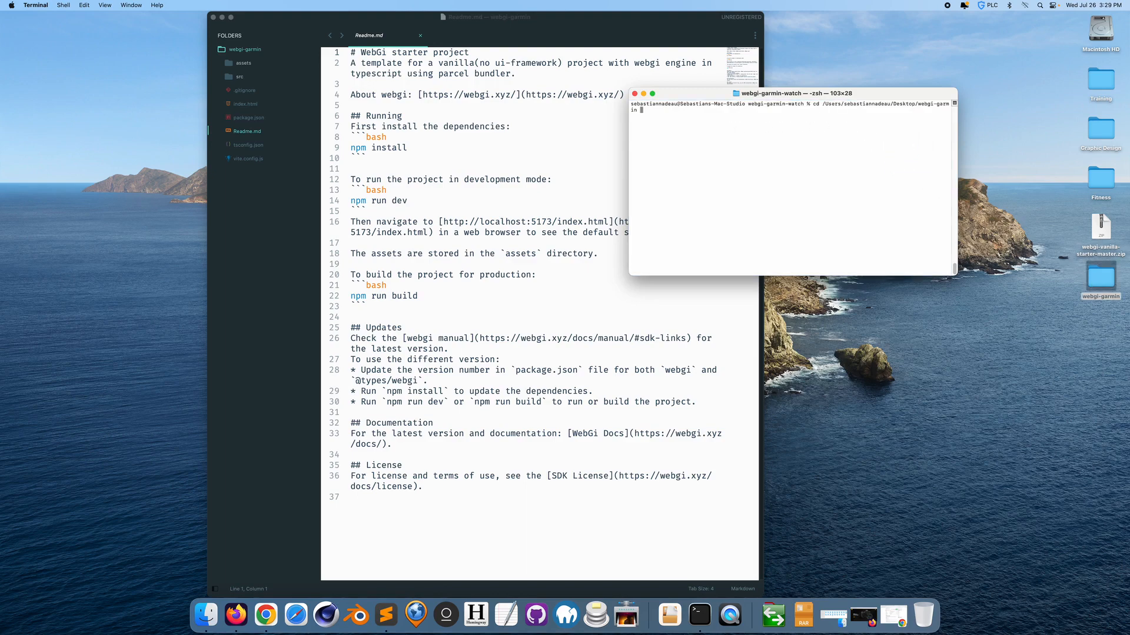
Run npm install and npm run dev in webgi-garmin, then select the Local server URL.
{"action": "key", "text": "Return"}
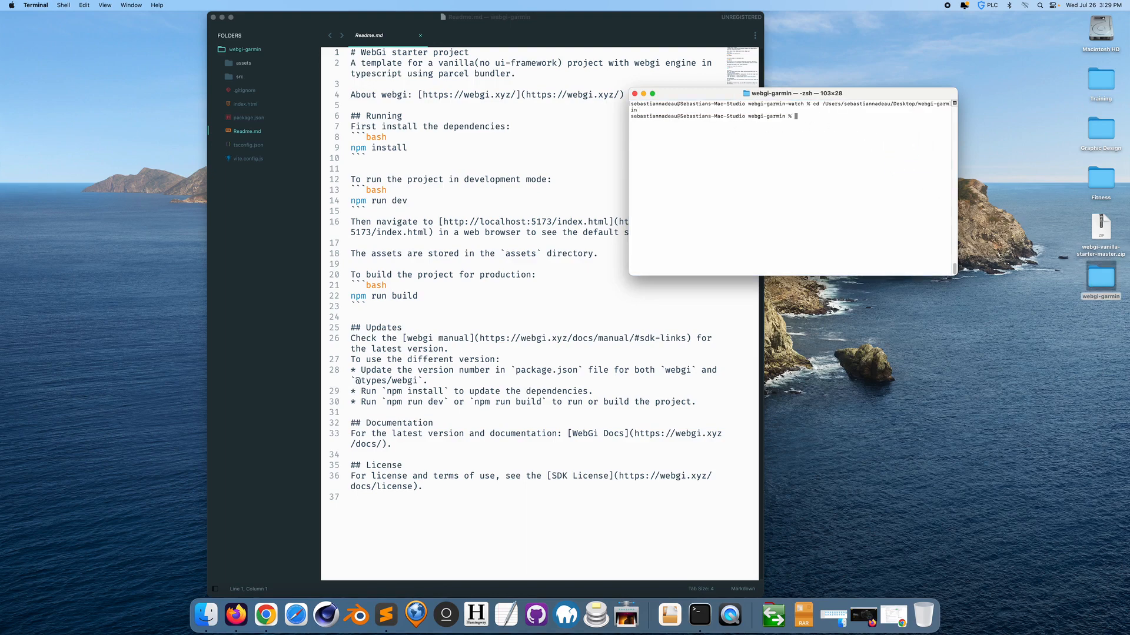
{"action": "type", "text": "npm install"}
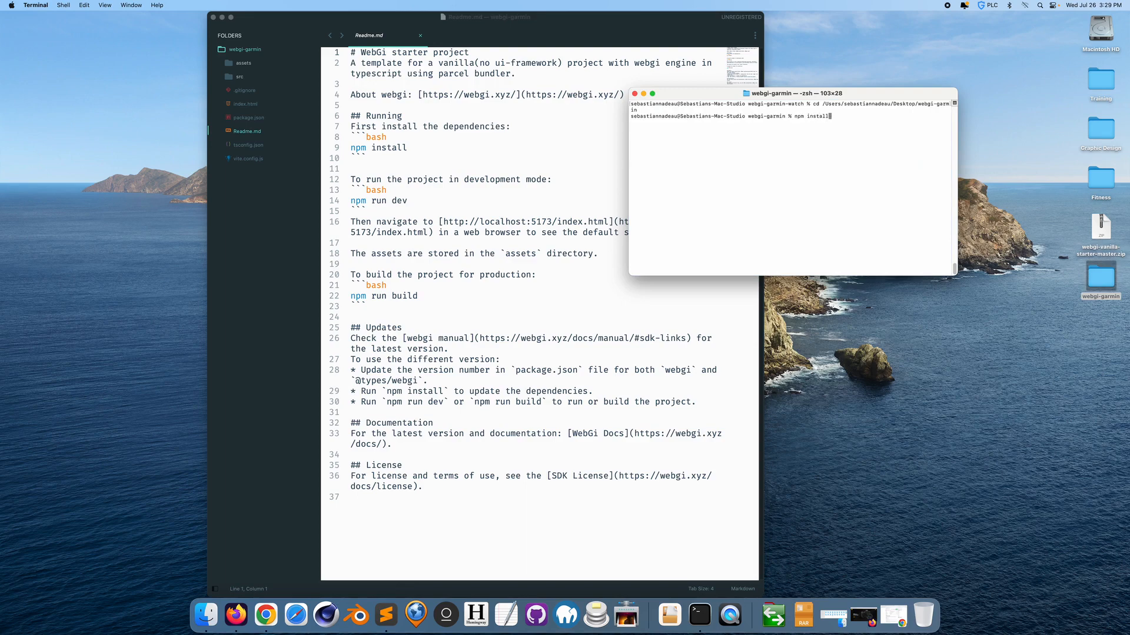
{"action": "key", "text": "Return"}
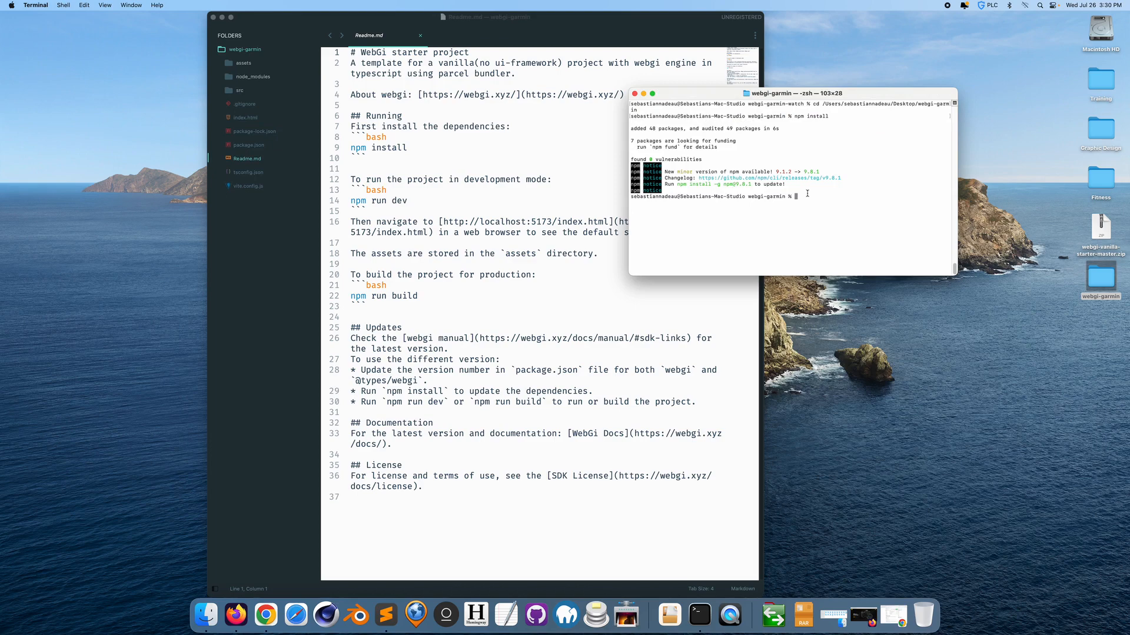
{"action": "type", "text": "npm run"}
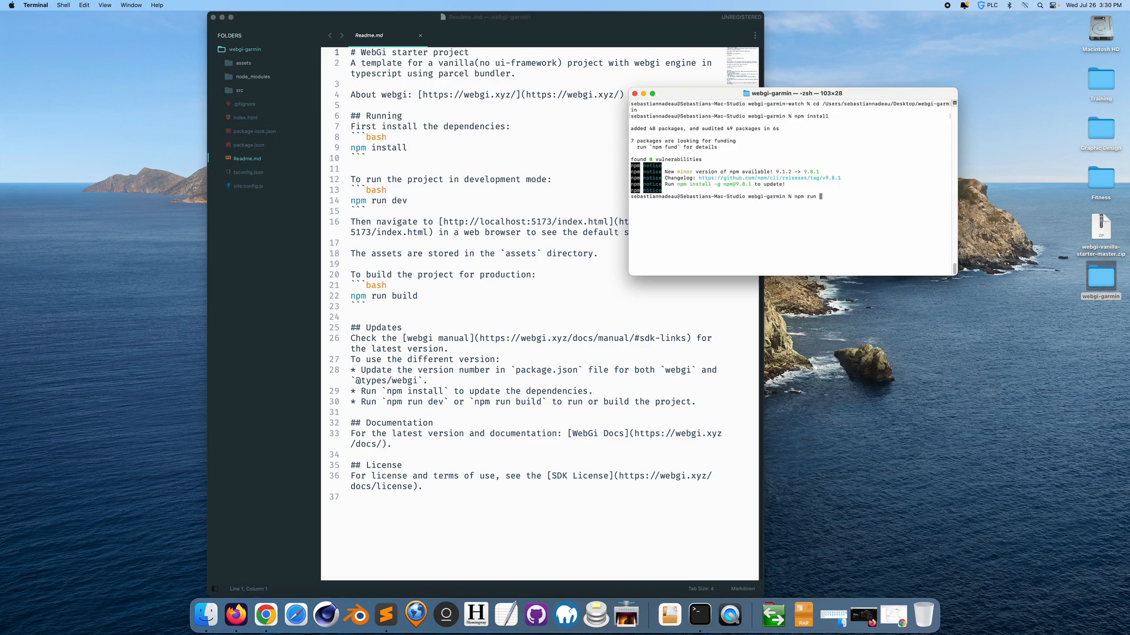
{"action": "key", "text": "Return"}
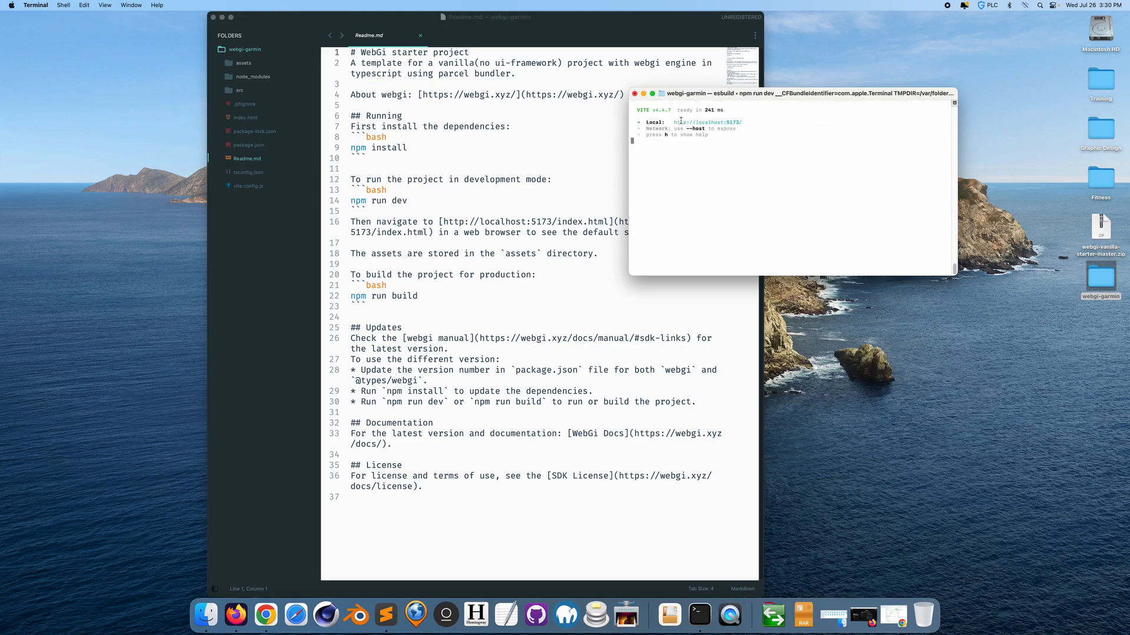
{"action": "double_click", "coordinate": [706, 121]}
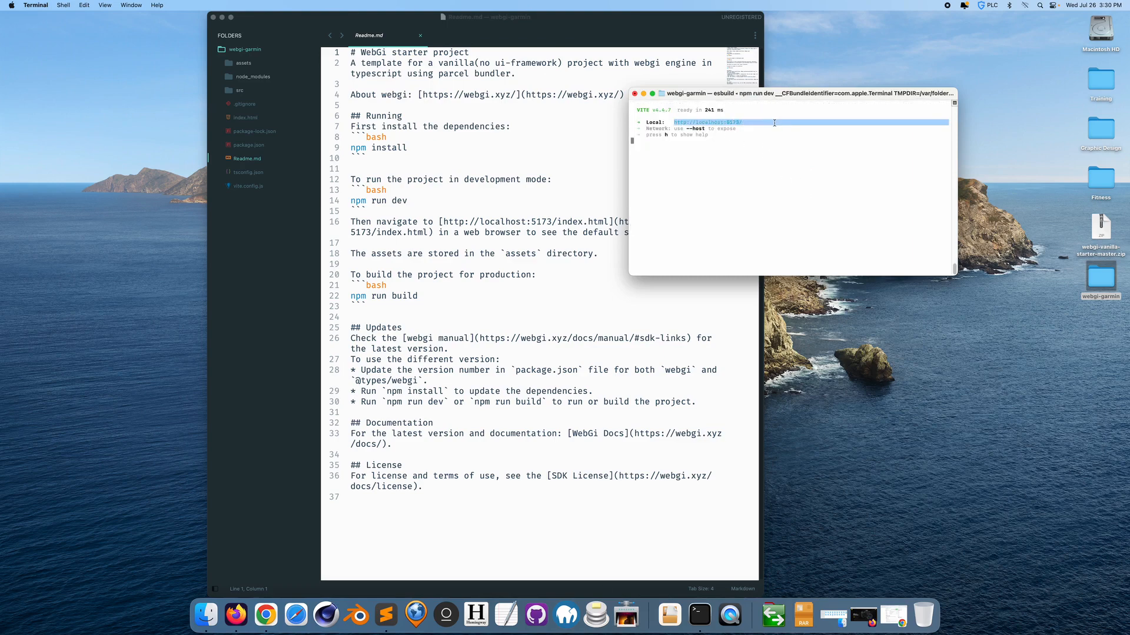
{"action": "mouse_move", "coordinate": [878, 533]}
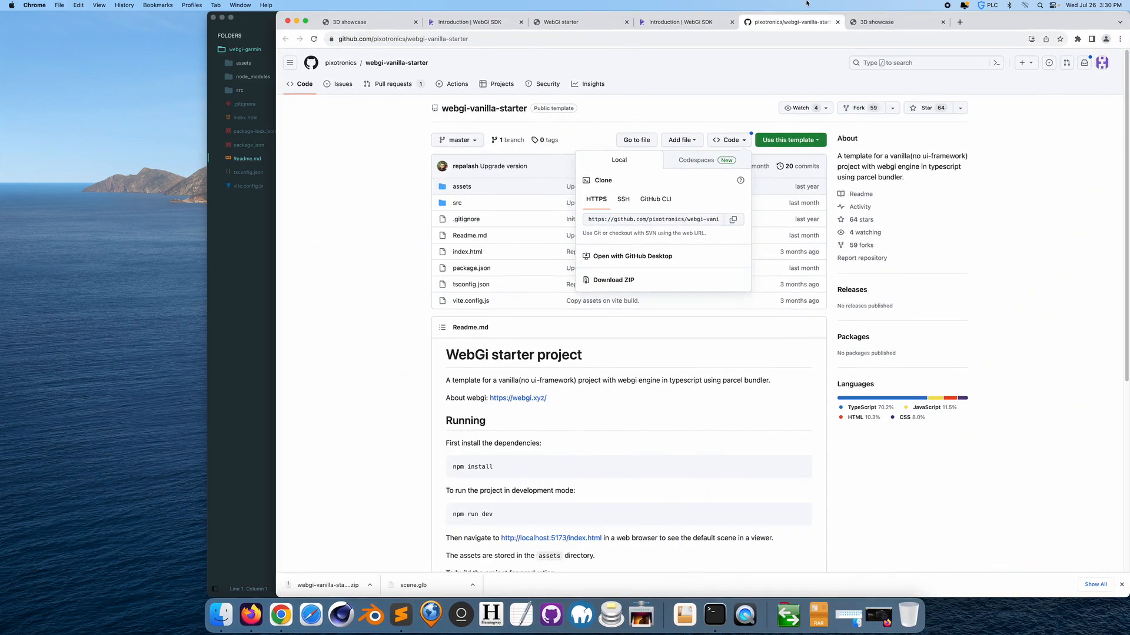
{"action": "left_click", "coordinate": [1064, 21]}
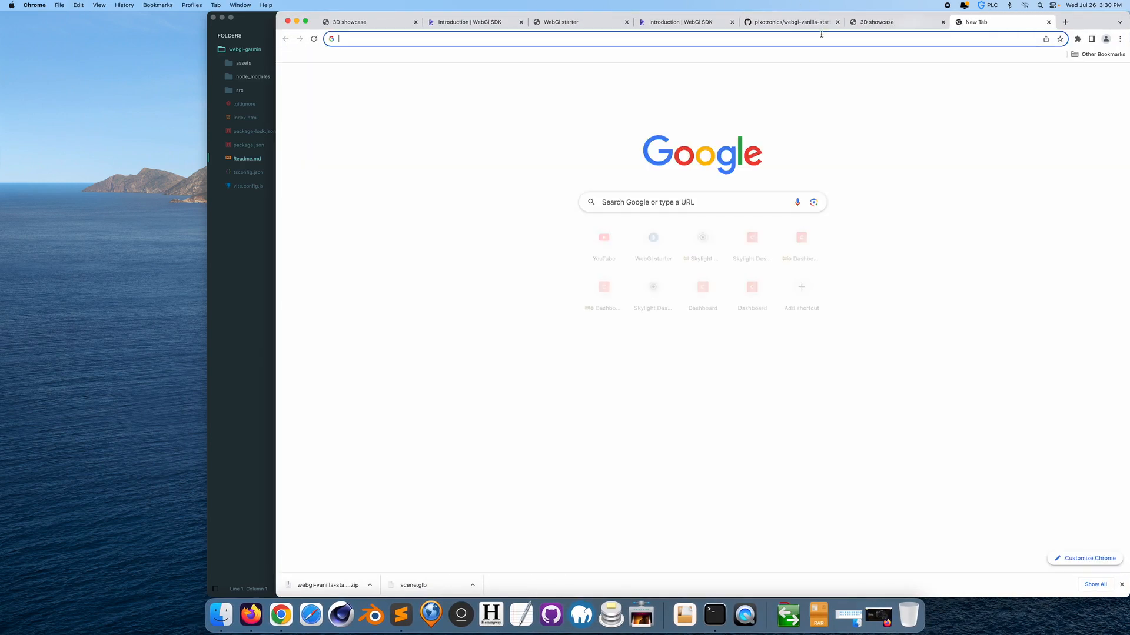
{"action": "type", "text": "http://localhost:5173/"}
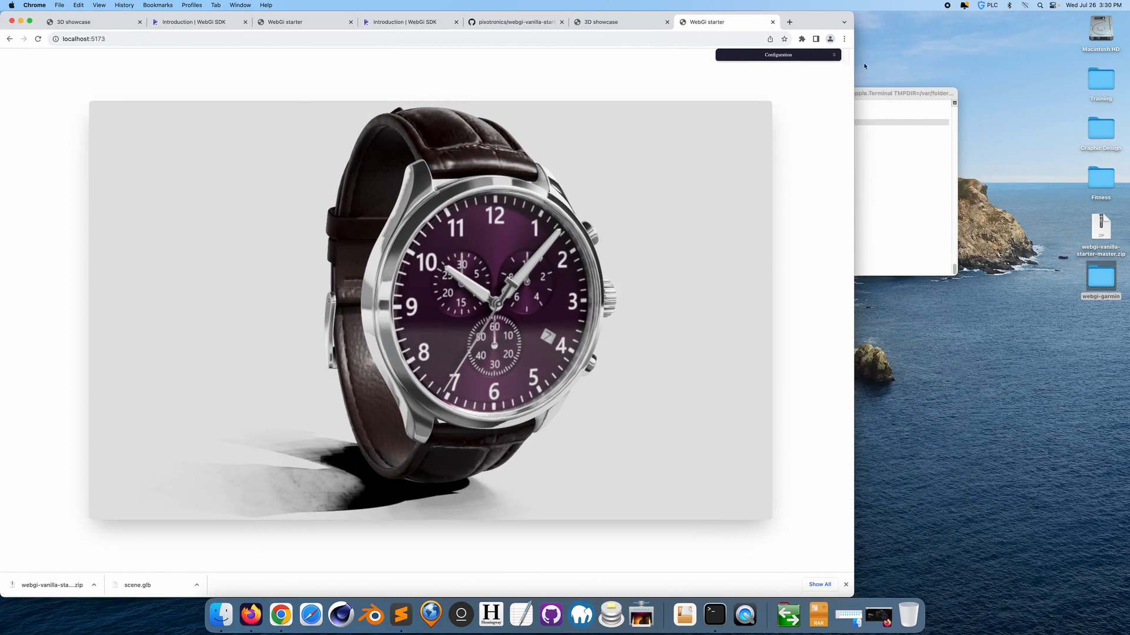
{"action": "mouse_move", "coordinate": [854, 173]}
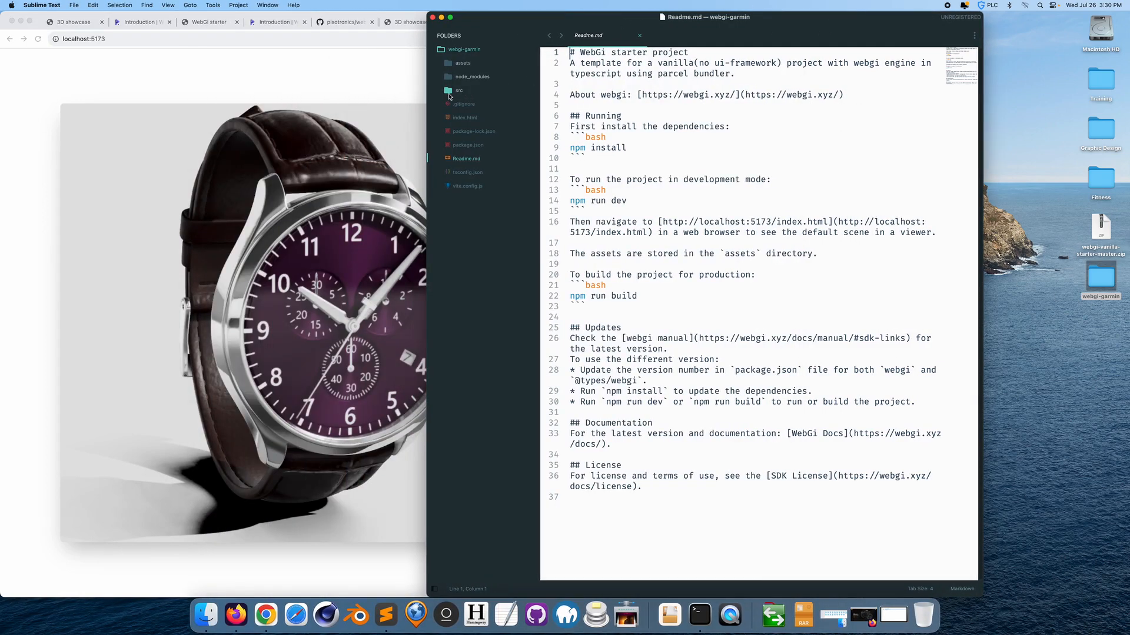
Place the exported Garmin GLB into webgi-garmin's assets folder beside classic-watch.glb.
{"action": "left_click", "coordinate": [461, 62]}
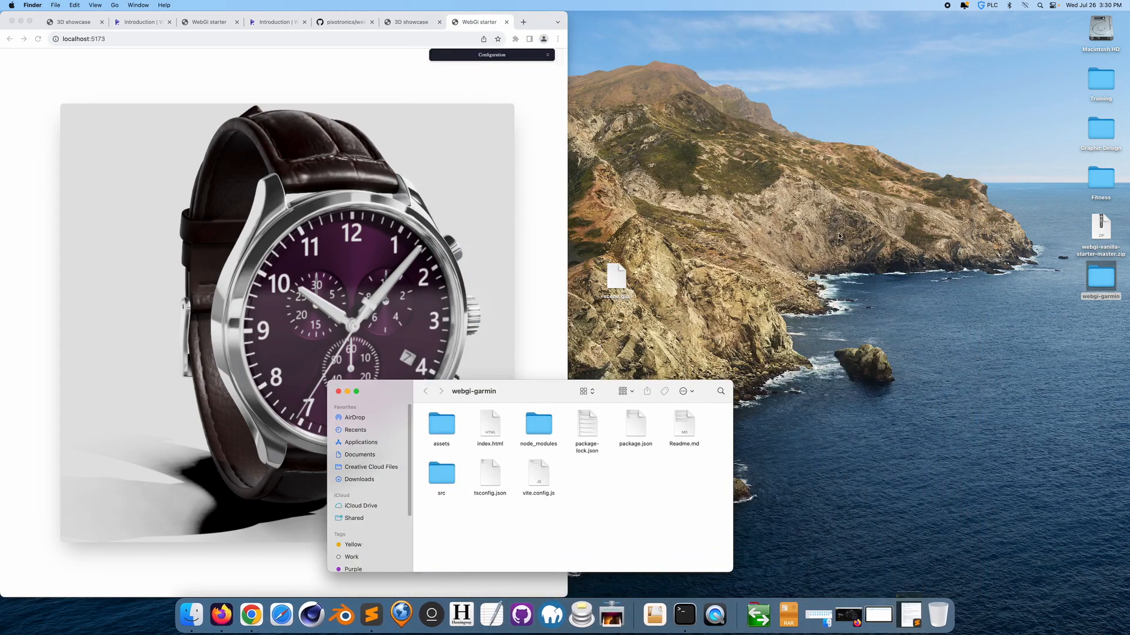
{"action": "left_click", "coordinate": [616, 277]}
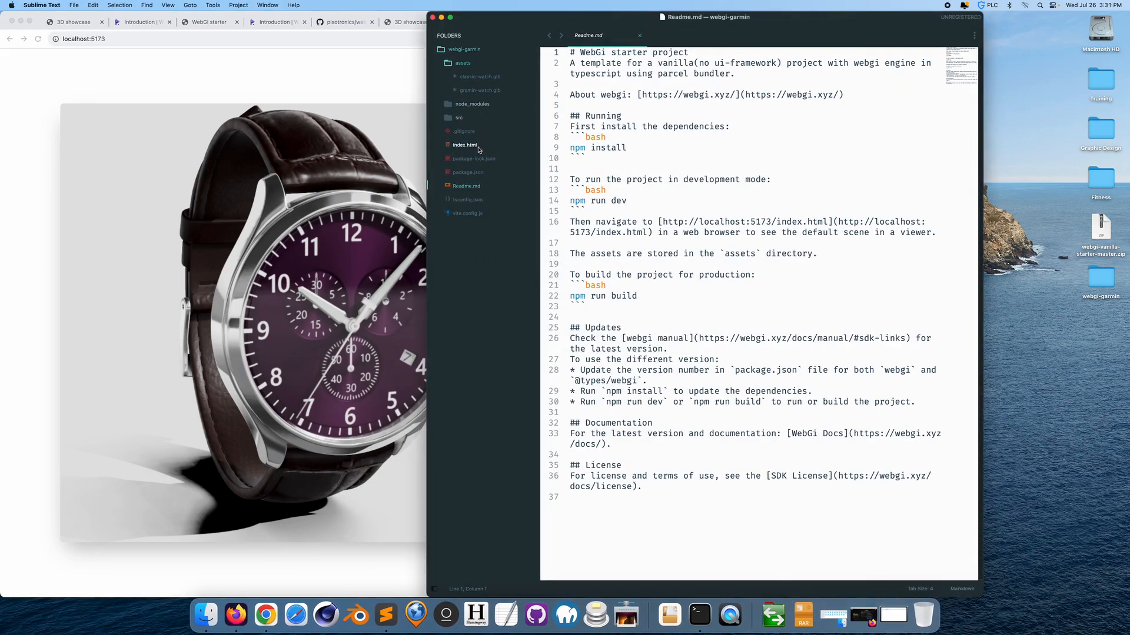
Change the viewer.load path in src/index.ts from classic-watch.glb to garmin-watch.glb.
{"action": "left_click", "coordinate": [459, 117]}
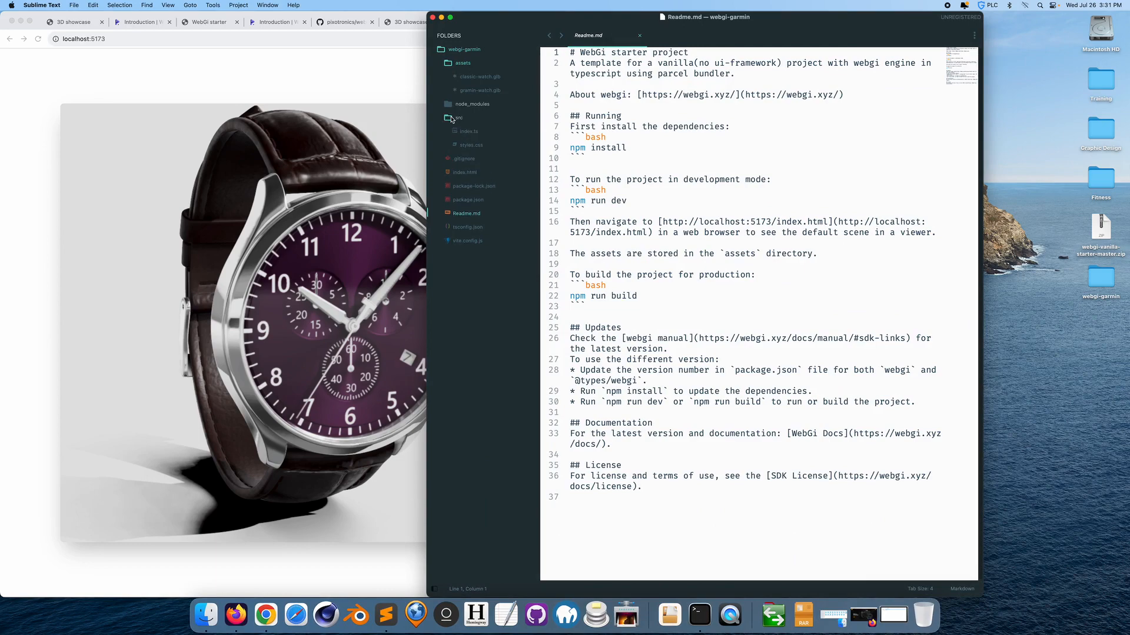
{"action": "left_click", "coordinate": [468, 131]}
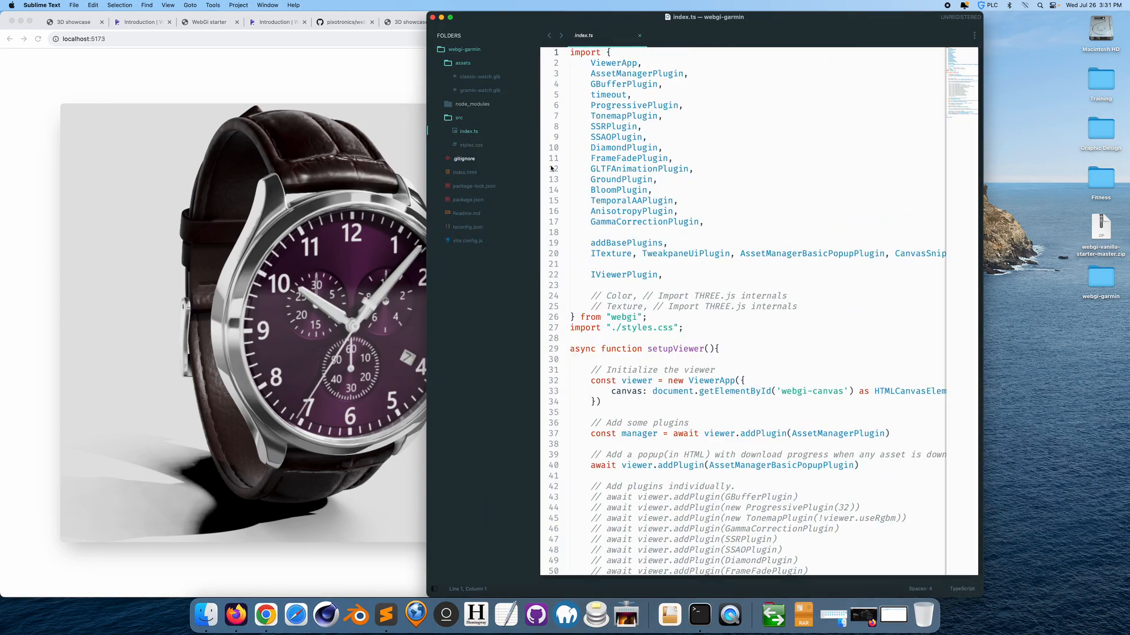
{"action": "scroll", "scroll_direction": "down", "scroll_amount": 3}
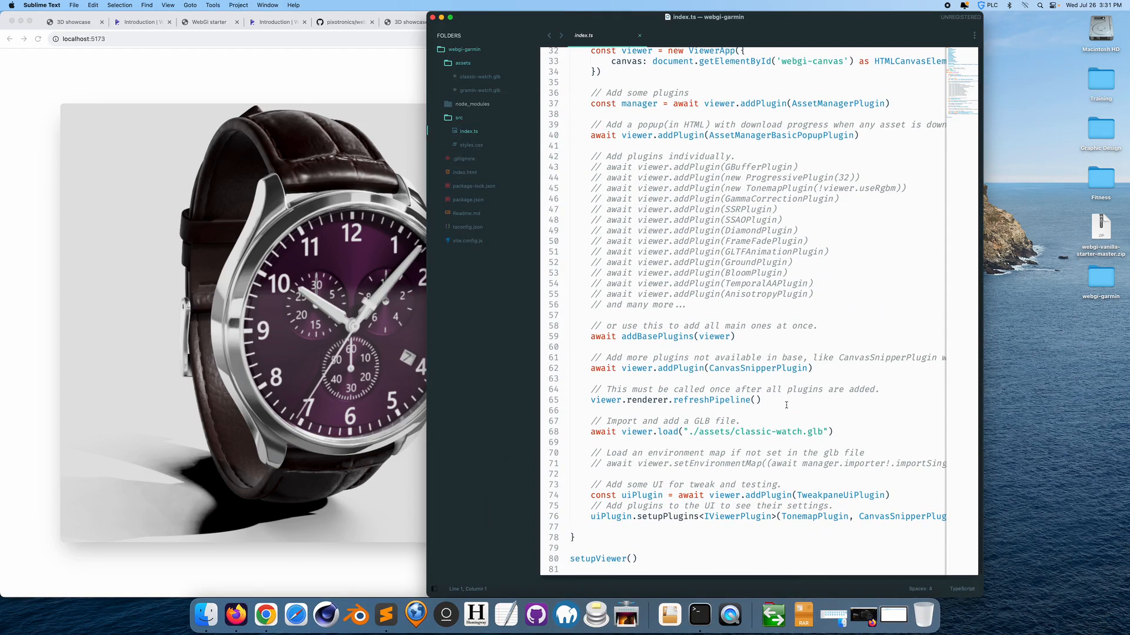
{"action": "double_click", "coordinate": [755, 431]}
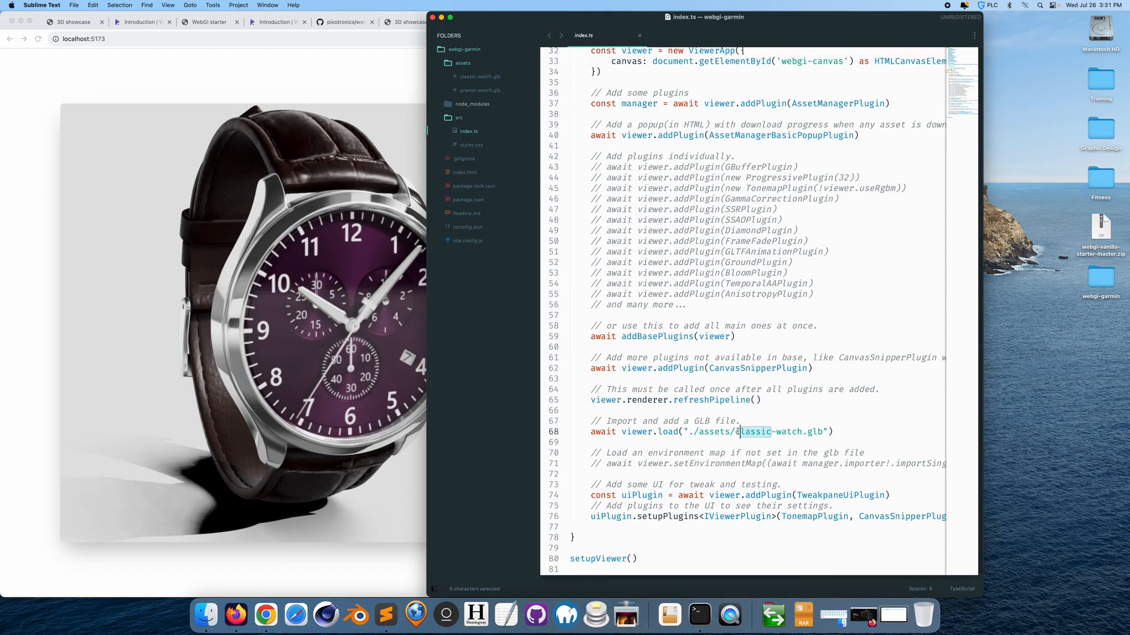
{"action": "type", "text": "garmin"}
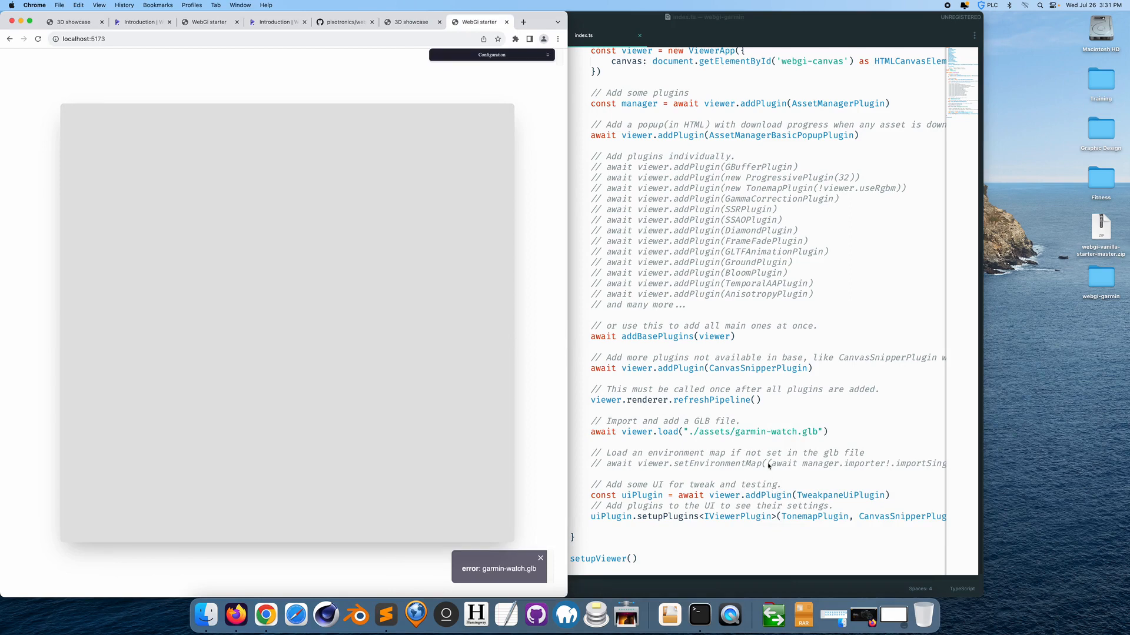
{"action": "mouse_move", "coordinate": [527, 377]}
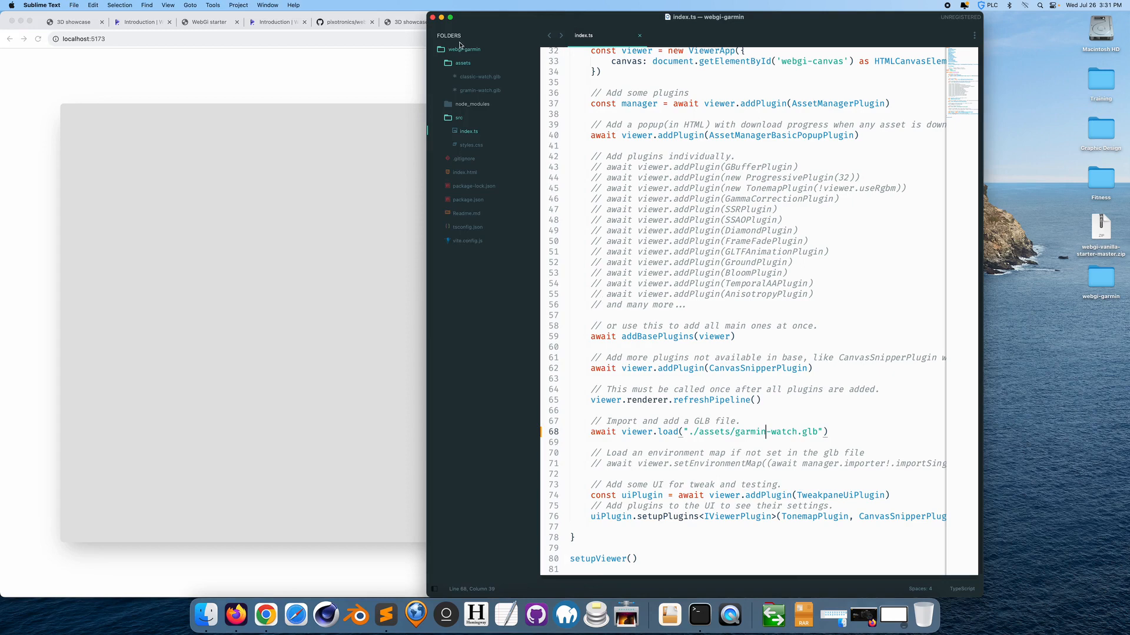
Rename the misspelled gramin-watch.glb asset to garmin-watch.glb via the sidebar.
{"action": "left_click", "coordinate": [479, 91]}
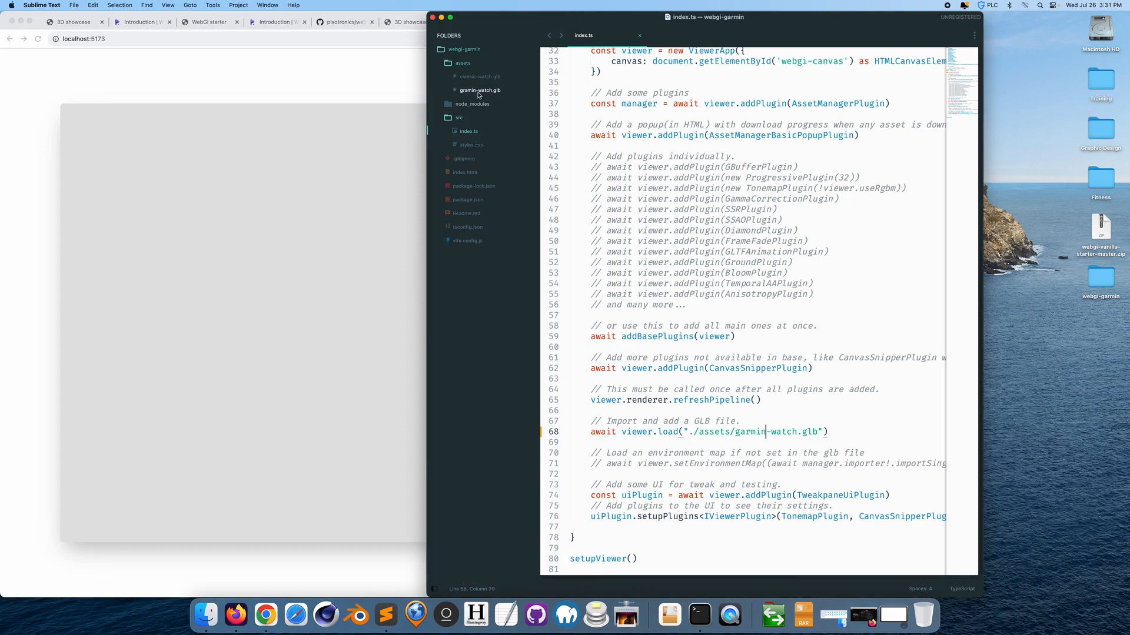
{"action": "right_click", "coordinate": [479, 90]}
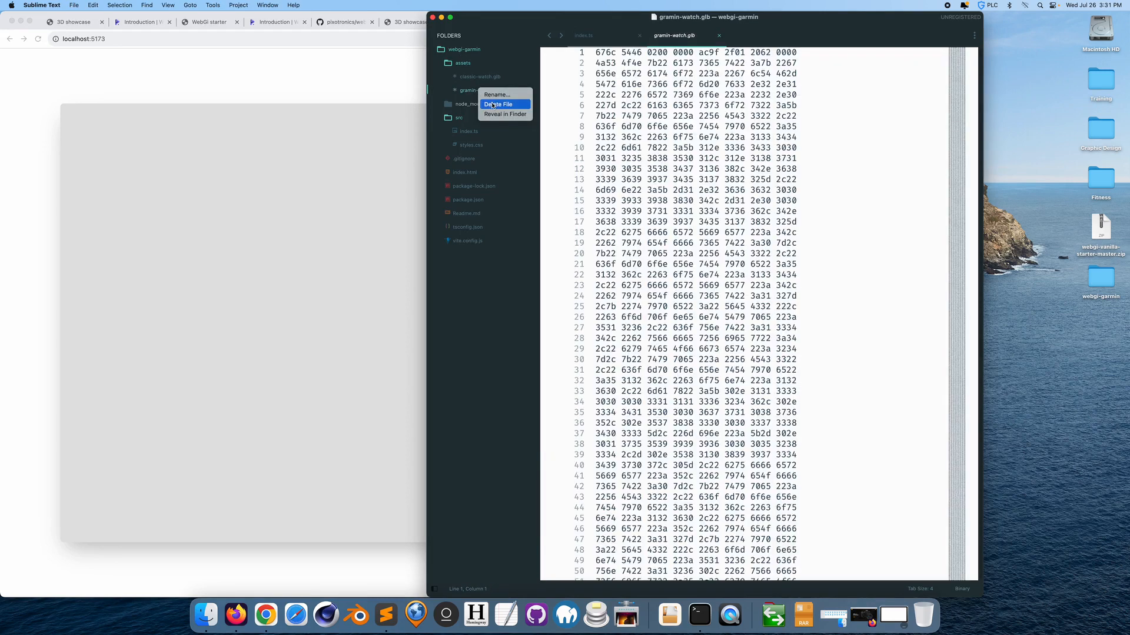
{"action": "left_click", "coordinate": [496, 94]}
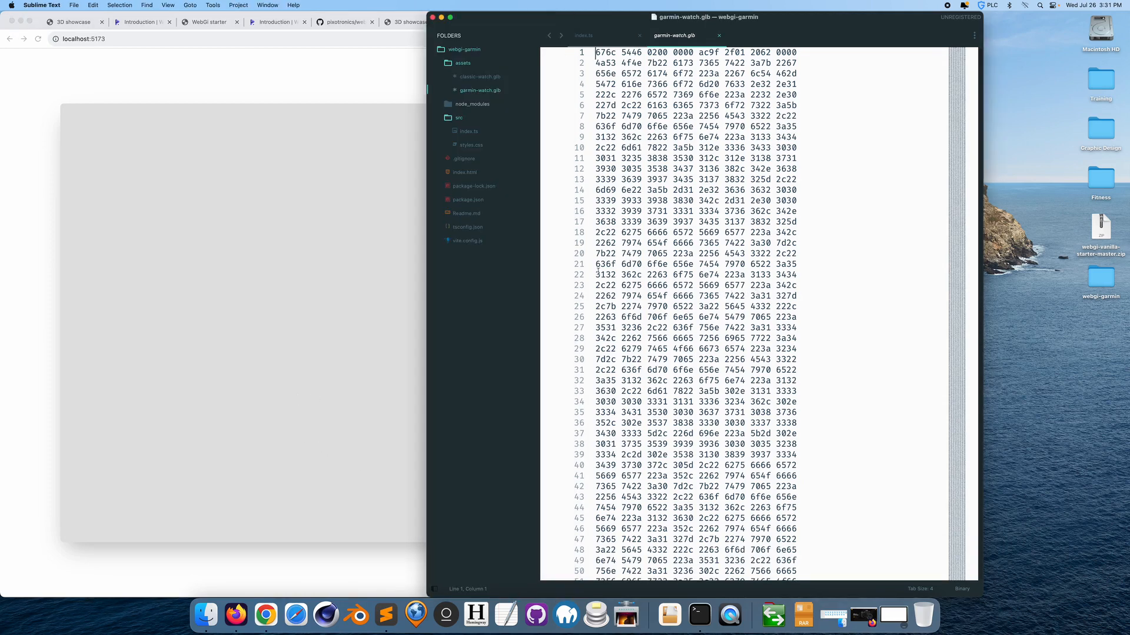
{"action": "mouse_move", "coordinate": [545, 195]}
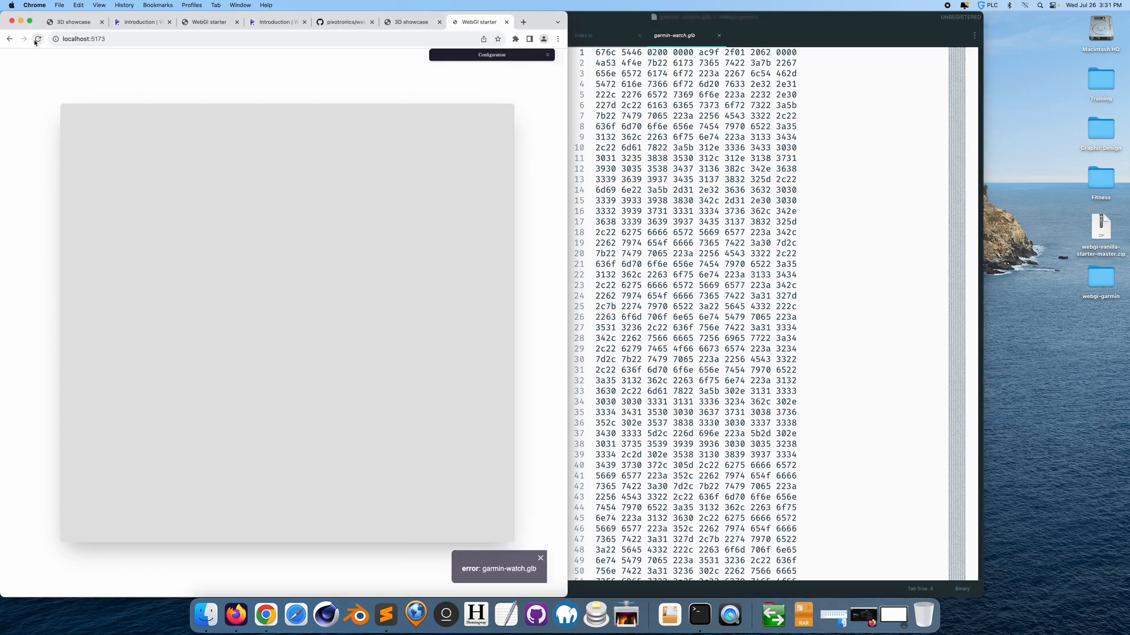
Reload localhost:5173 to render the Garmin watch, then view the project README.
{"action": "left_click", "coordinate": [37, 38]}
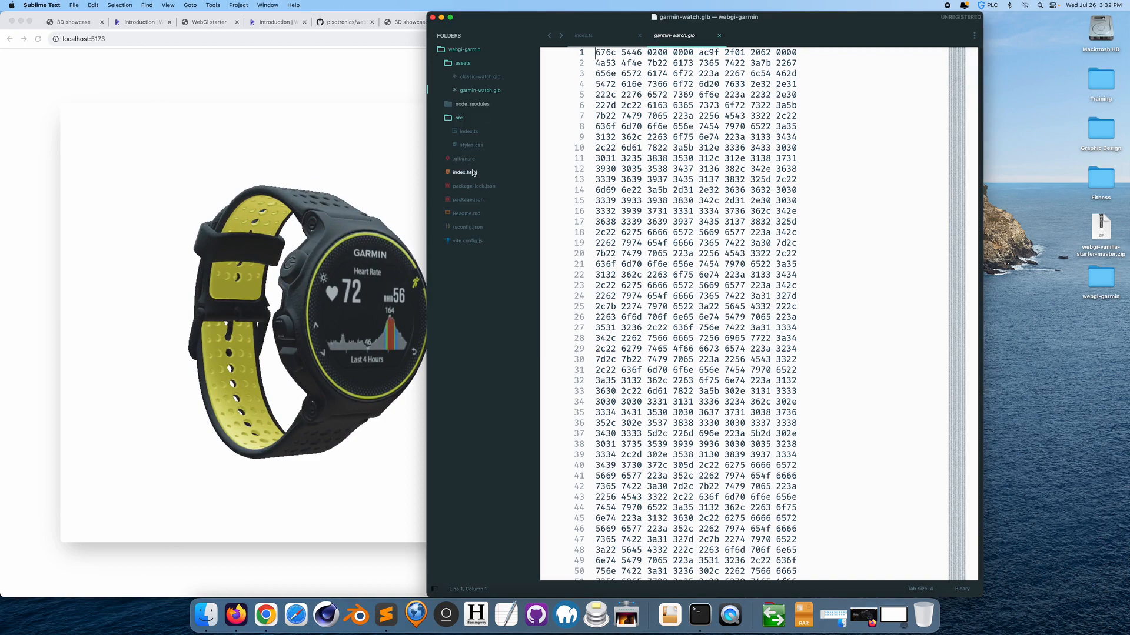
{"action": "left_click", "coordinate": [466, 213]}
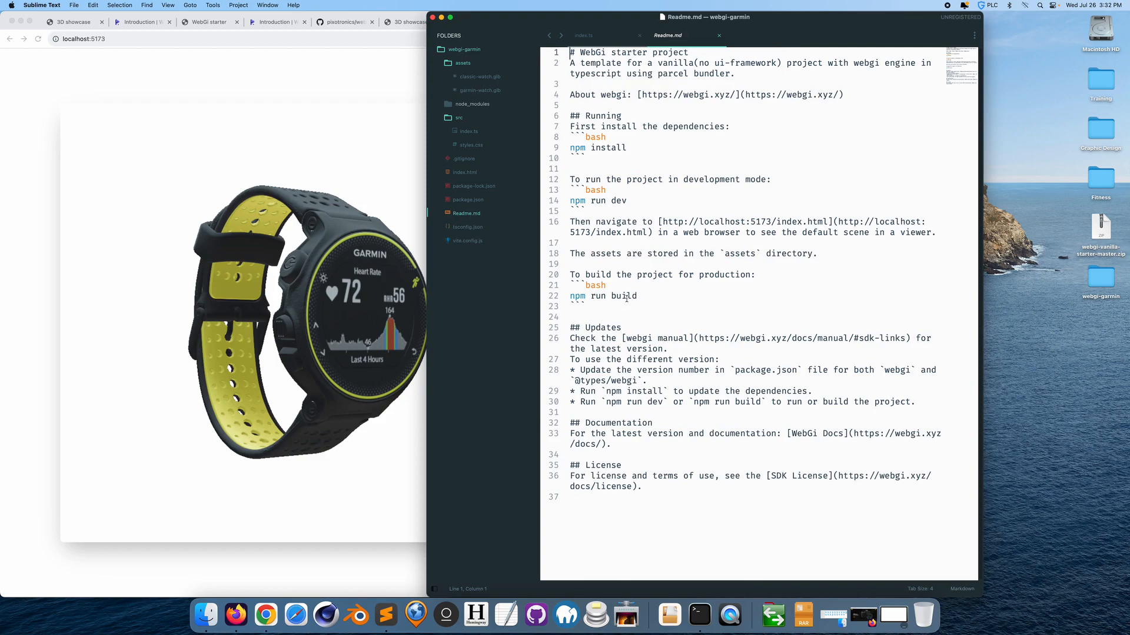
{"action": "mouse_move", "coordinate": [710, 272]}
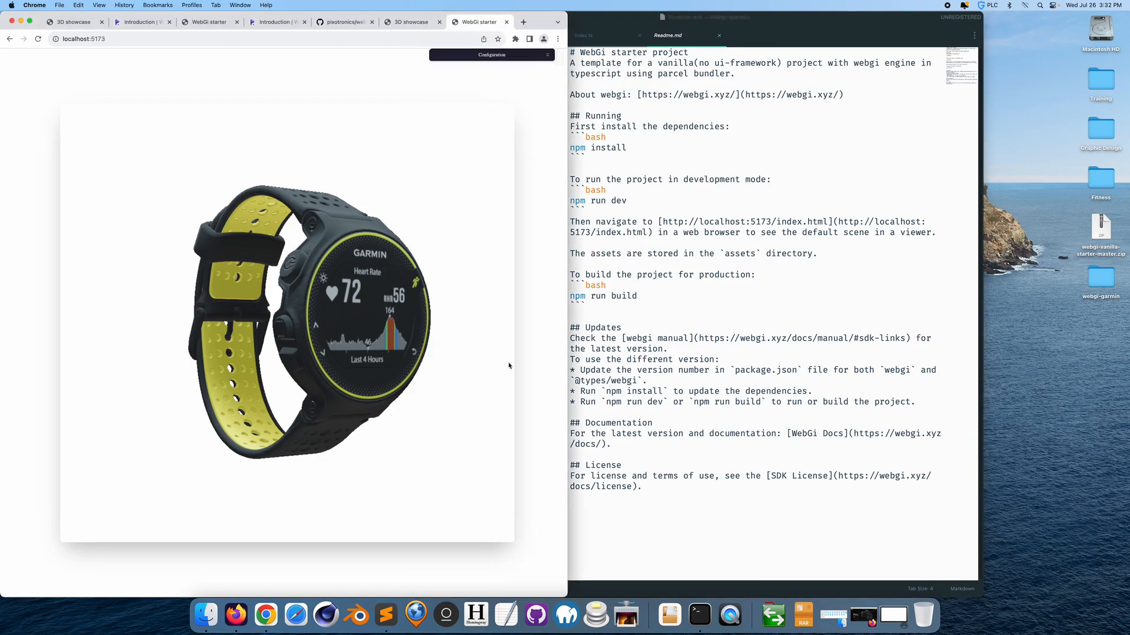
{"action": "mouse_move", "coordinate": [366, 320]}
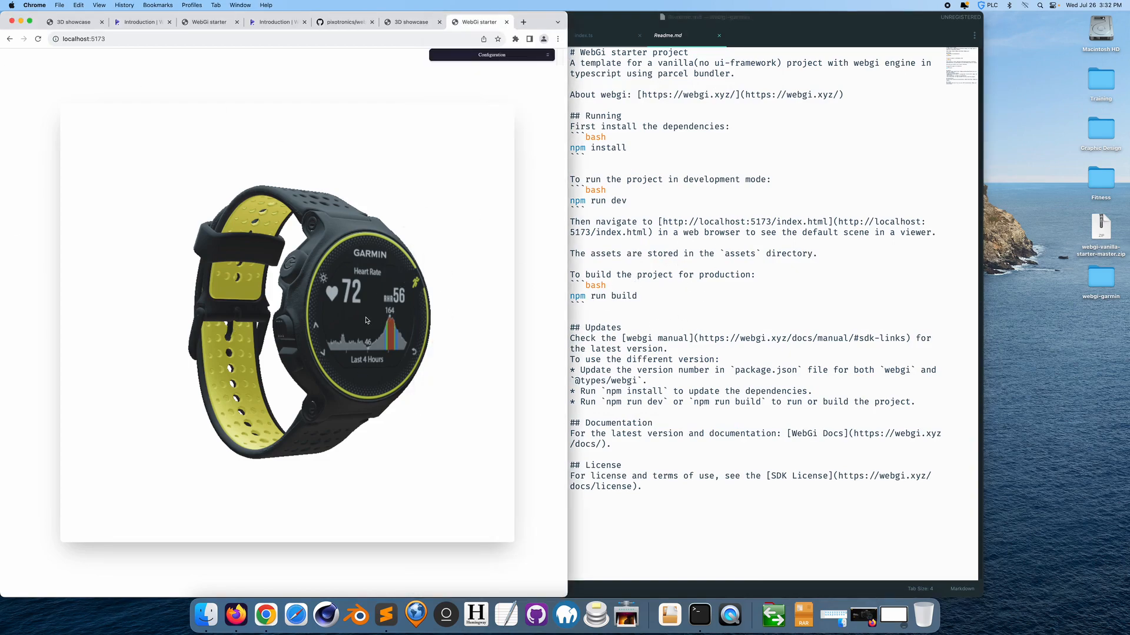
{"action": "mouse_move", "coordinate": [325, 287]}
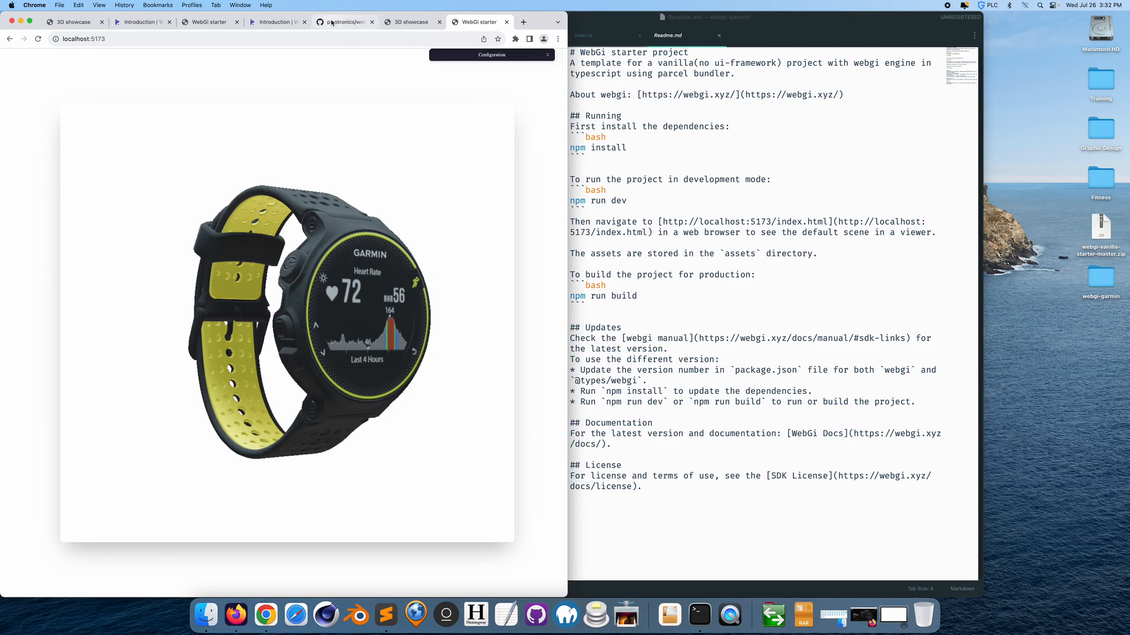
{"action": "mouse_move", "coordinate": [366, 208]}
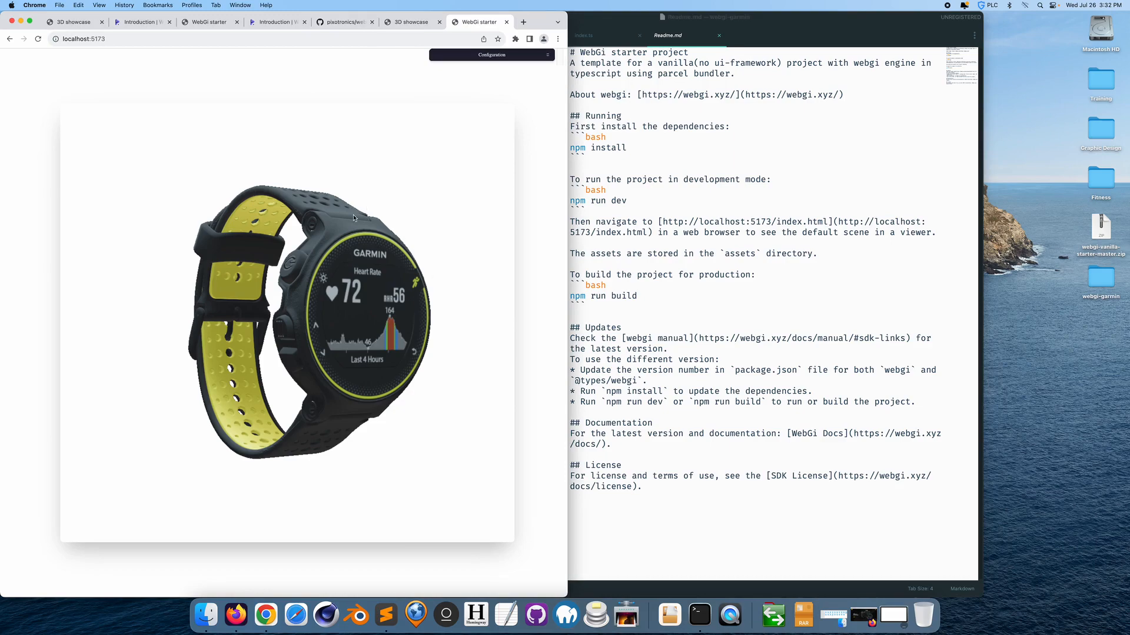
{"action": "mouse_move", "coordinate": [320, 293]}
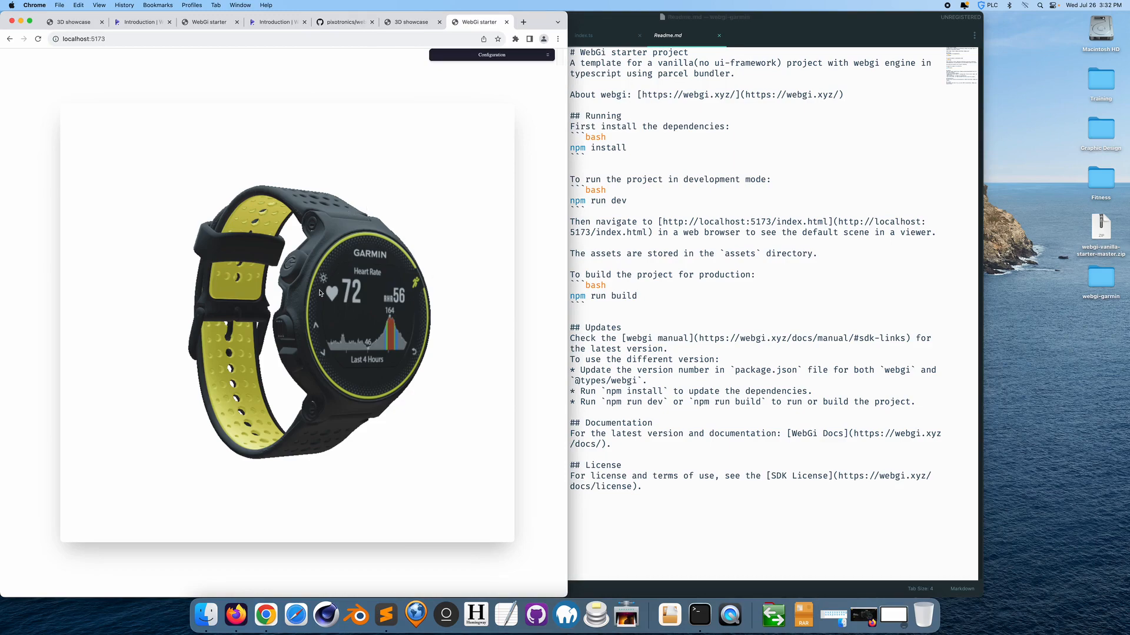